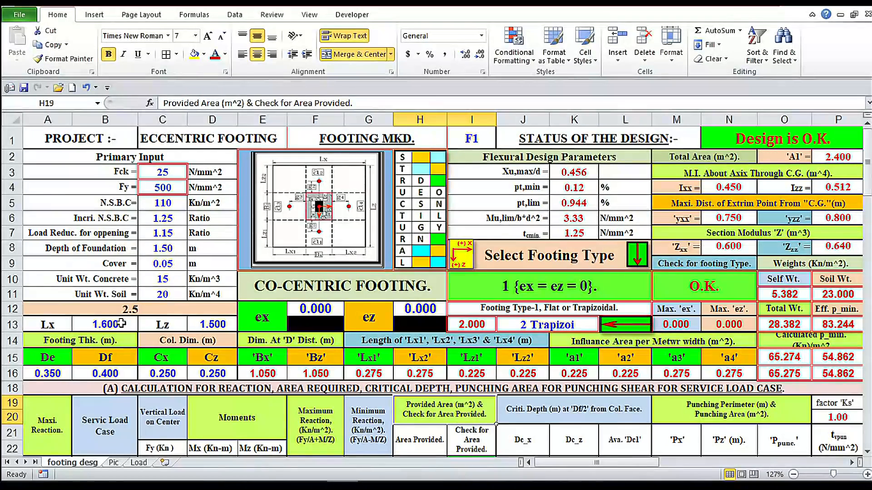
{"action": "mouse_move", "coordinate": [138, 324]}
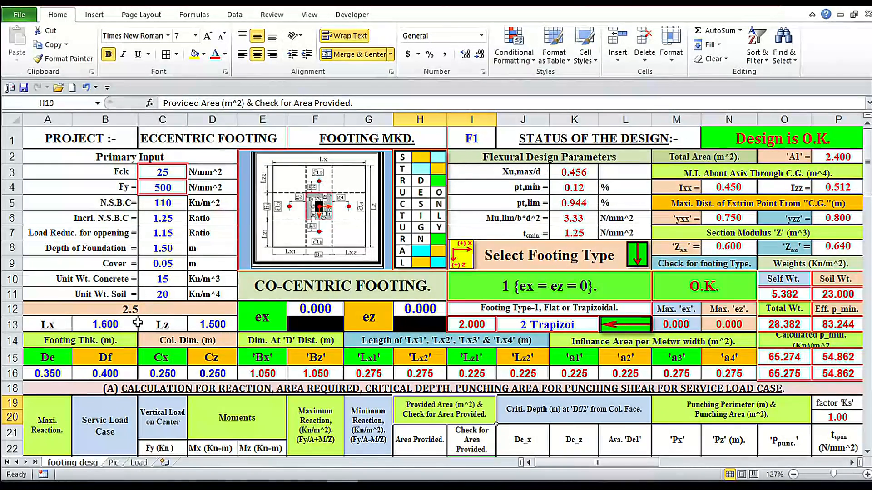
Set the footing length Lx to 1.550 m, matching Lz, so the design reads O.K
{"action": "left_click", "coordinate": [103, 324]}
{"action": "type", "text": "1.500"}
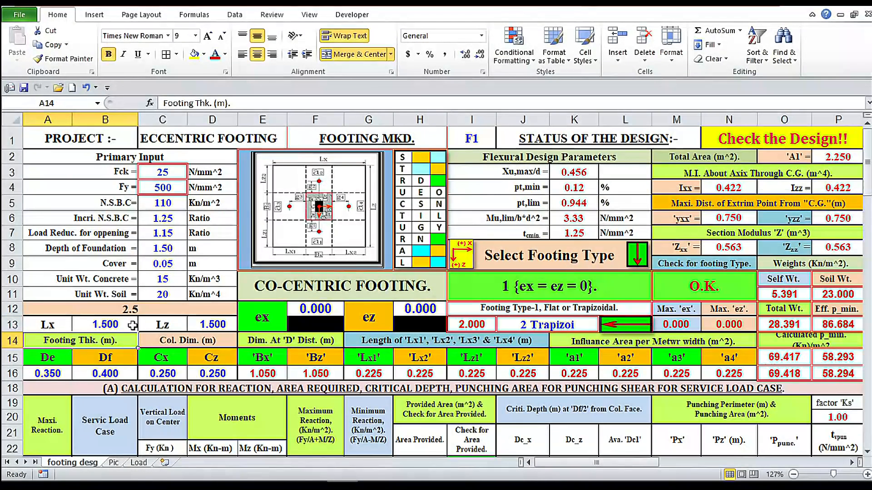
{"action": "left_click", "coordinate": [104, 324]}
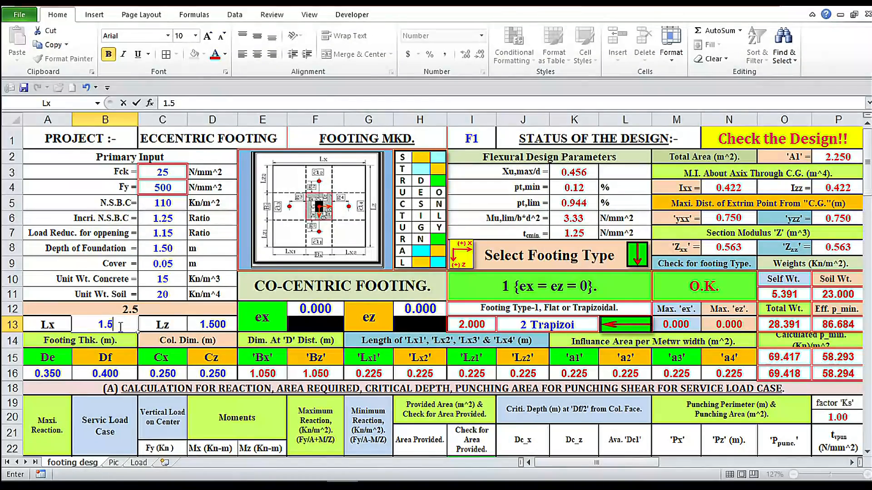
{"action": "type", "text": "1.550"}
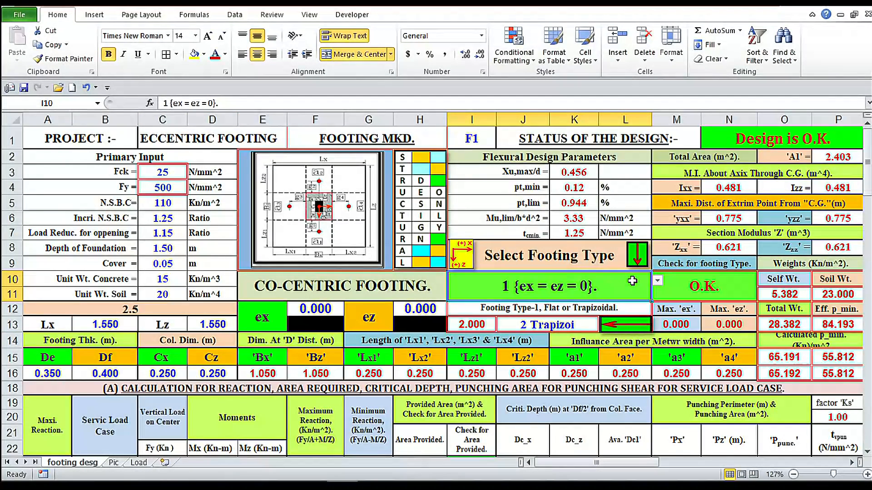
Select footing type 6 {ex(+), ez(+)} and enter eccentricities ex 0.4 and ez 0.400
{"action": "left_click", "coordinate": [656, 280]}
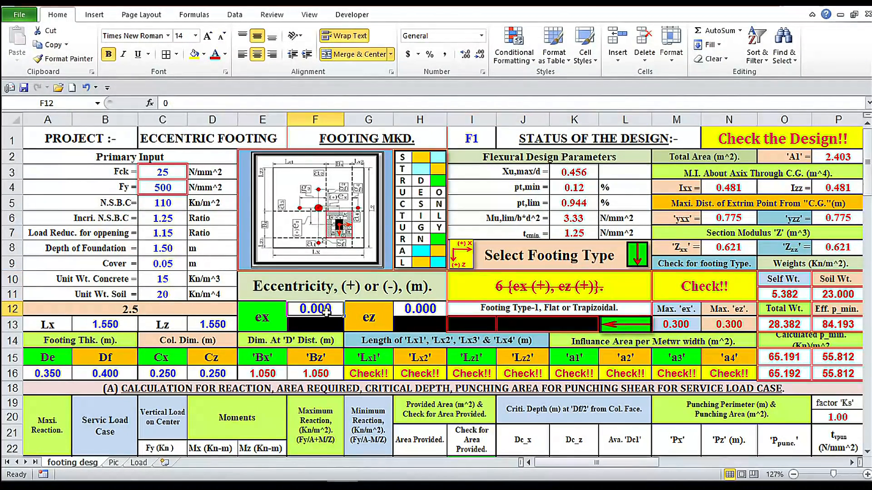
{"action": "type", "text": ".4"}
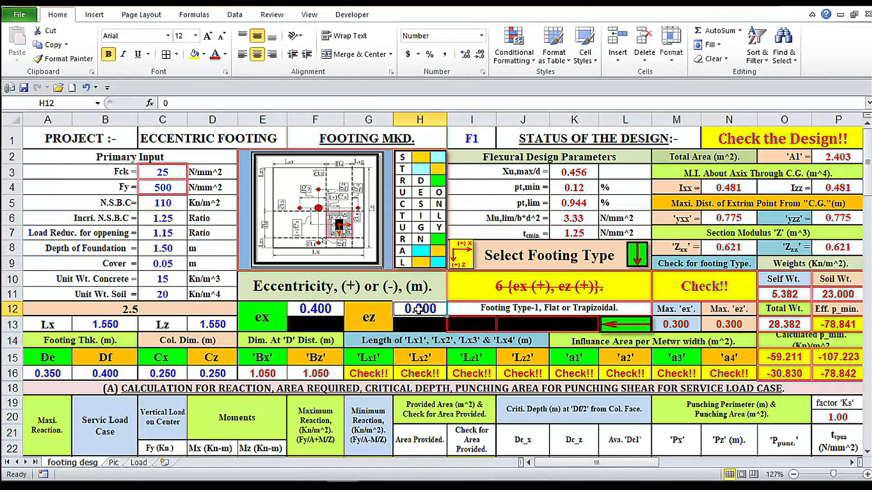
{"action": "left_click", "coordinate": [419, 315]}
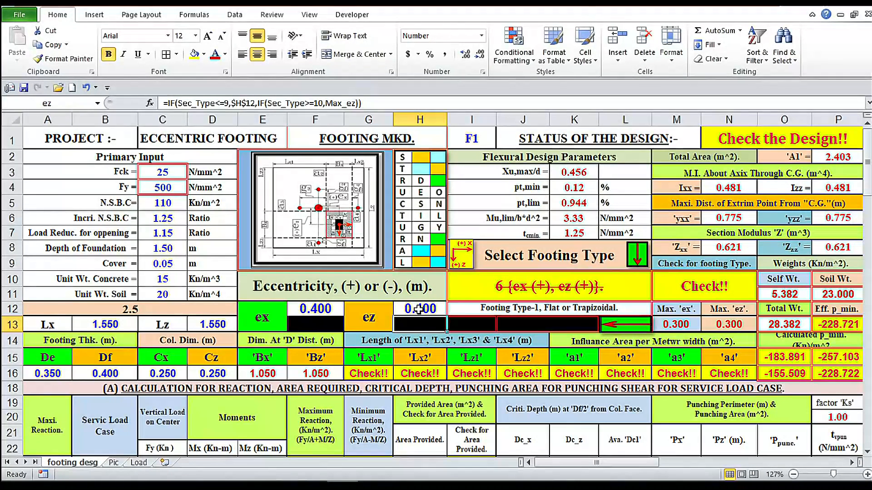
{"action": "type", "text": "0.400"}
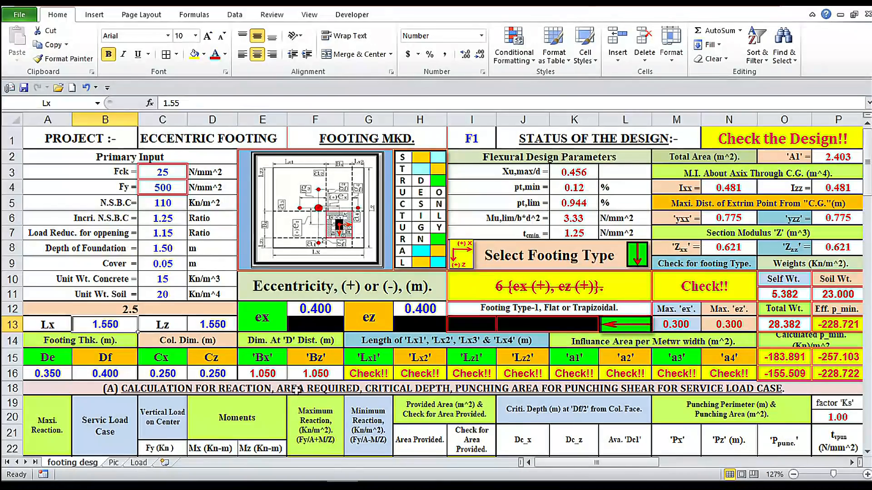
Trial footing sizes of 2, 1.55 and 2.6 m while watching the design status
{"action": "scroll", "scroll_direction": "down", "scroll_amount": 3}
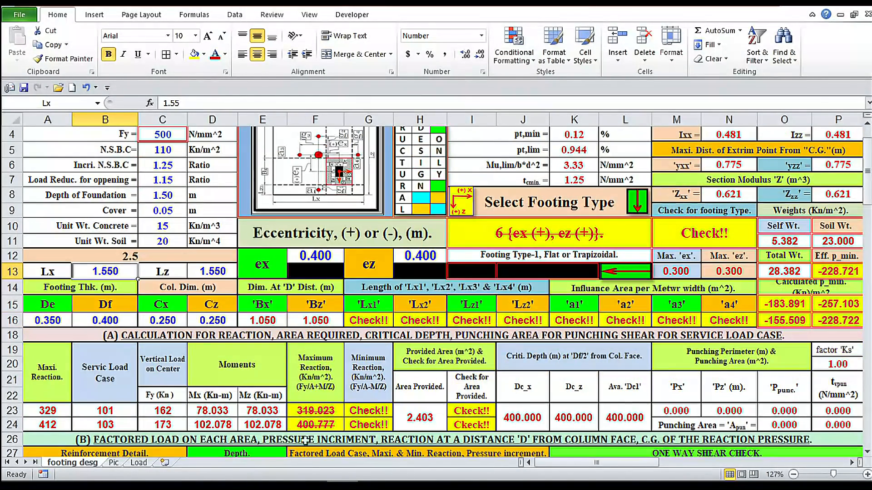
{"action": "mouse_move", "coordinate": [117, 272]}
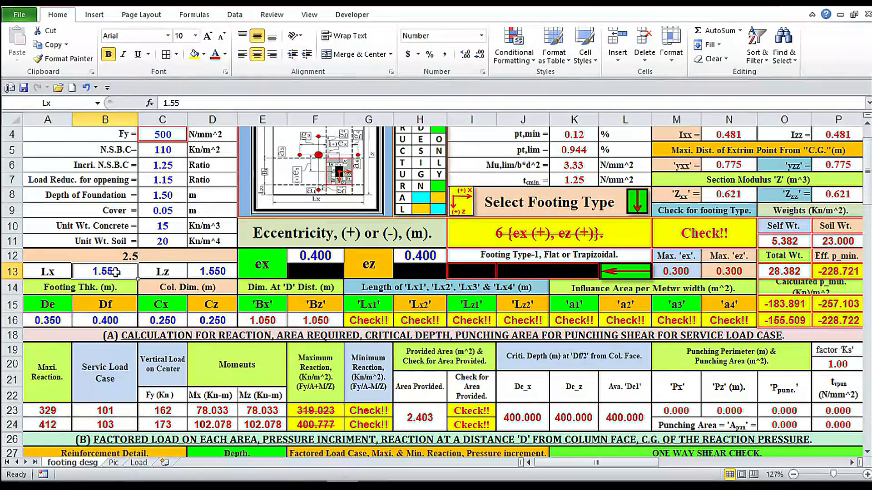
{"action": "type", "text": "2"}
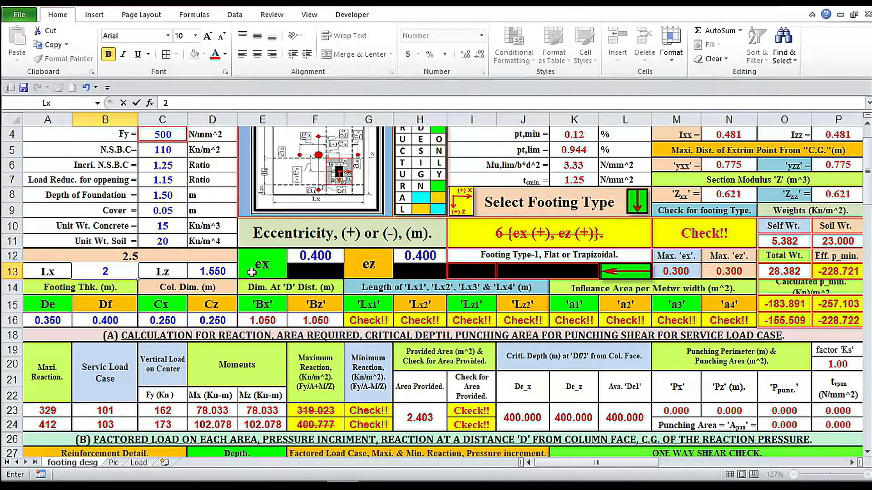
{"action": "type", "text": "1.55"}
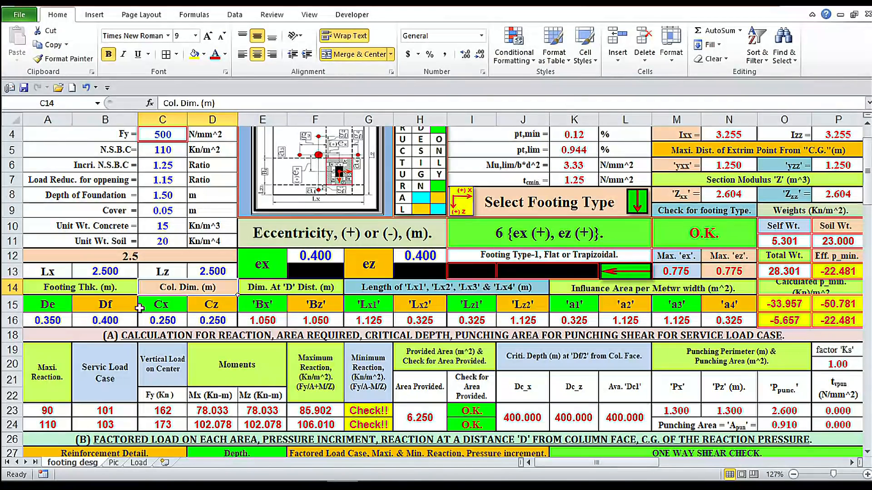
{"action": "mouse_move", "coordinate": [117, 273]}
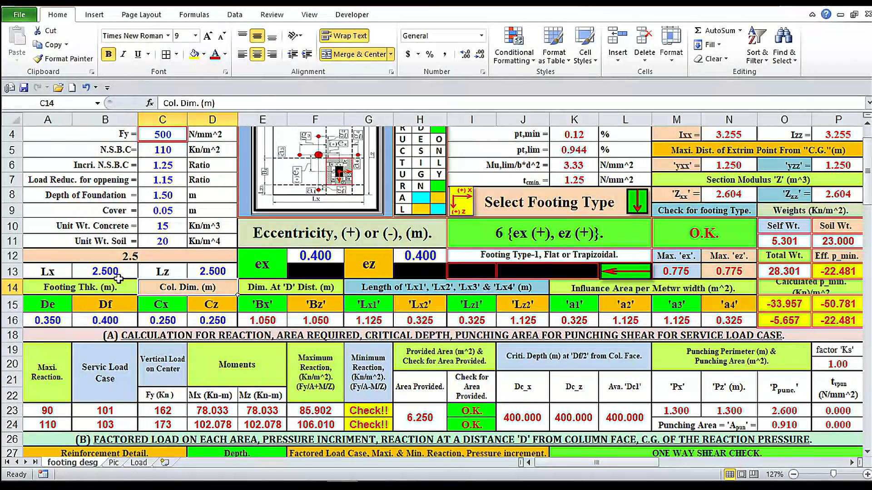
{"action": "mouse_move", "coordinate": [139, 228]}
{"action": "type", "text": "25"}
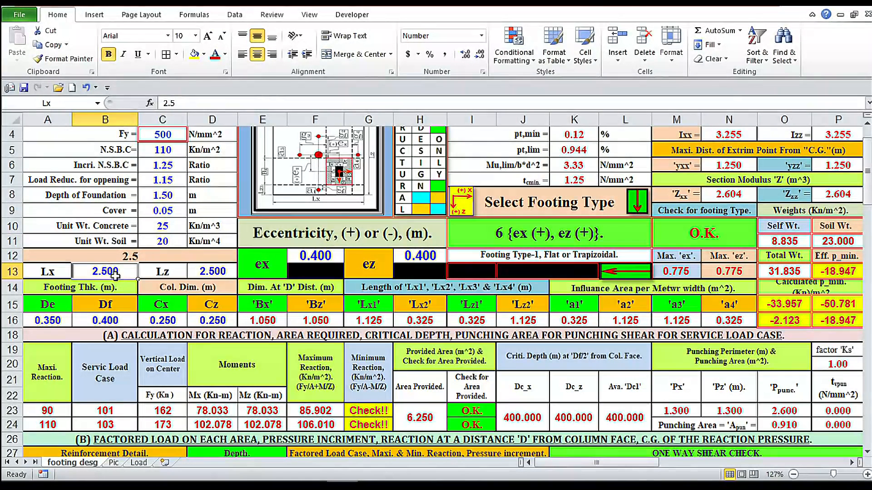
{"action": "type", "text": "2.6"}
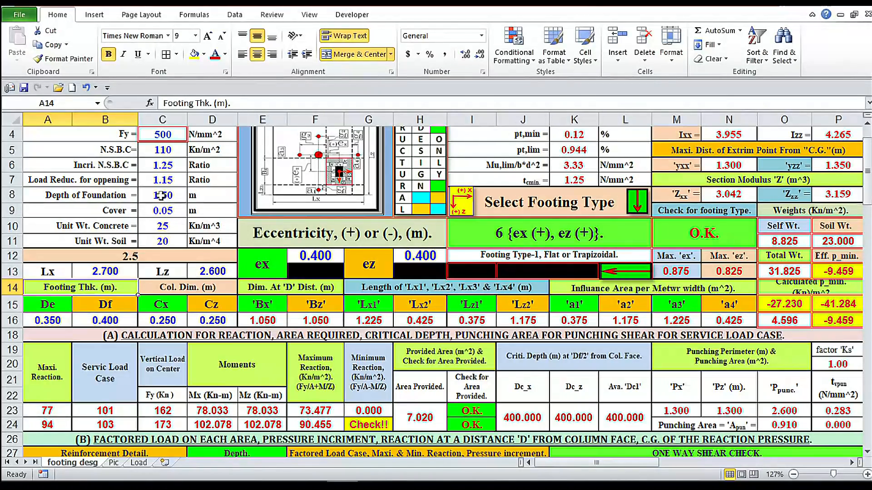
Deepen the foundation and set the footing to 2.800 by 2.700 m so the design reads O.K
{"action": "left_click", "coordinate": [162, 196]}
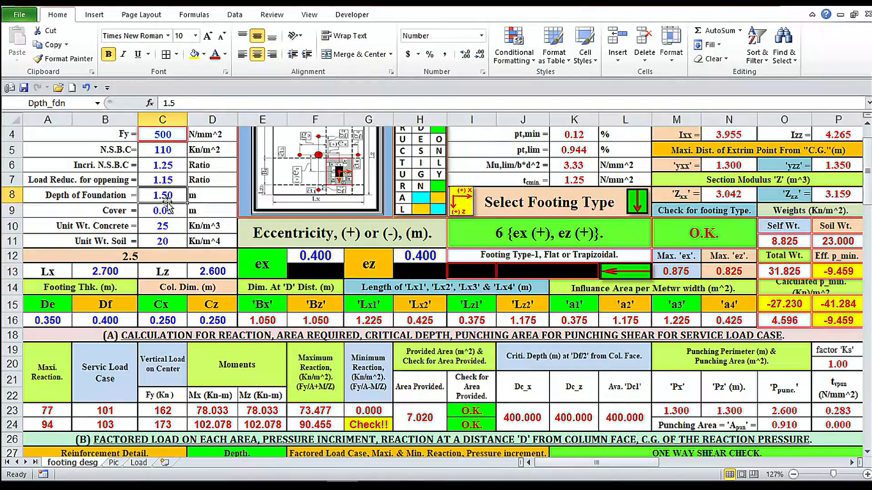
{"action": "type", "text": "2"}
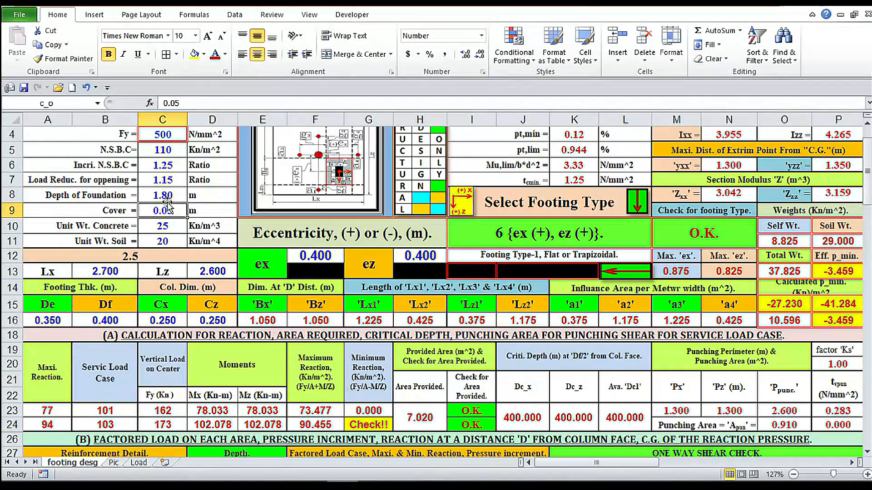
{"action": "left_click", "coordinate": [162, 195]}
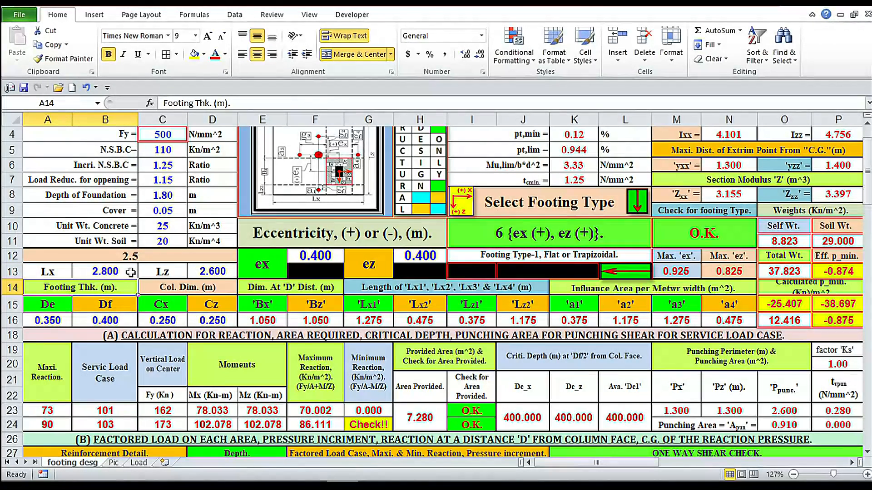
{"action": "left_click", "coordinate": [212, 272]}
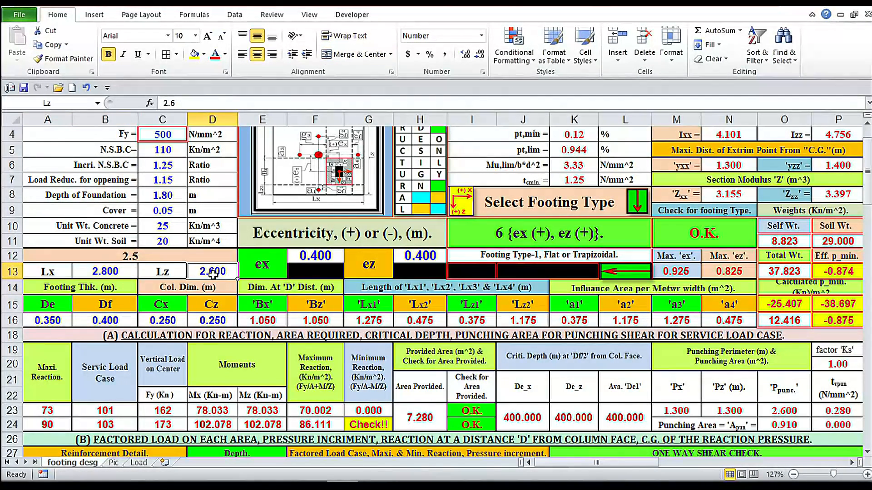
{"action": "type", "text": "2.7"}
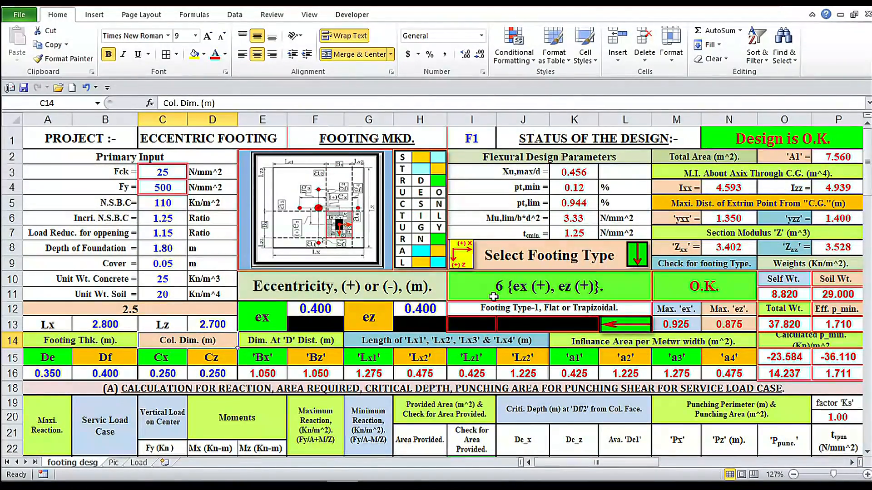
Try footing type 7 with ex entered as -0.4
{"action": "scroll", "scroll_direction": "down", "scroll_amount": 3}
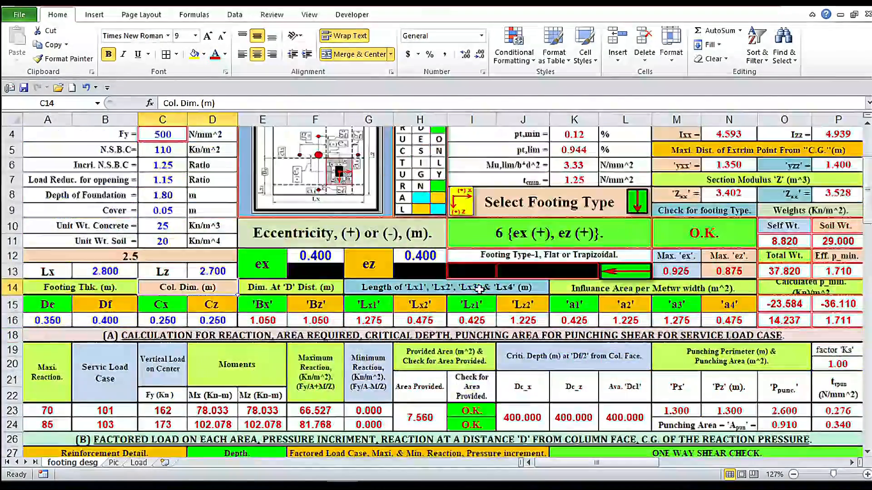
{"action": "scroll", "scroll_direction": "up", "scroll_amount": 3}
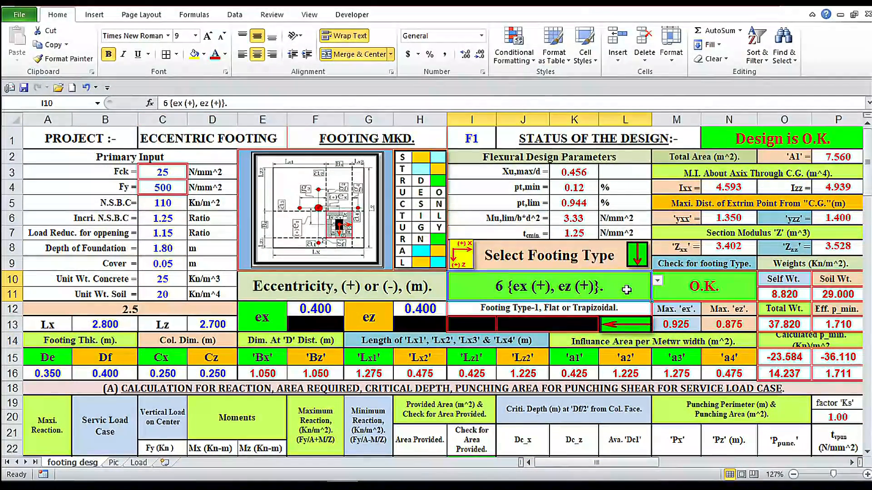
{"action": "left_click", "coordinate": [656, 281]}
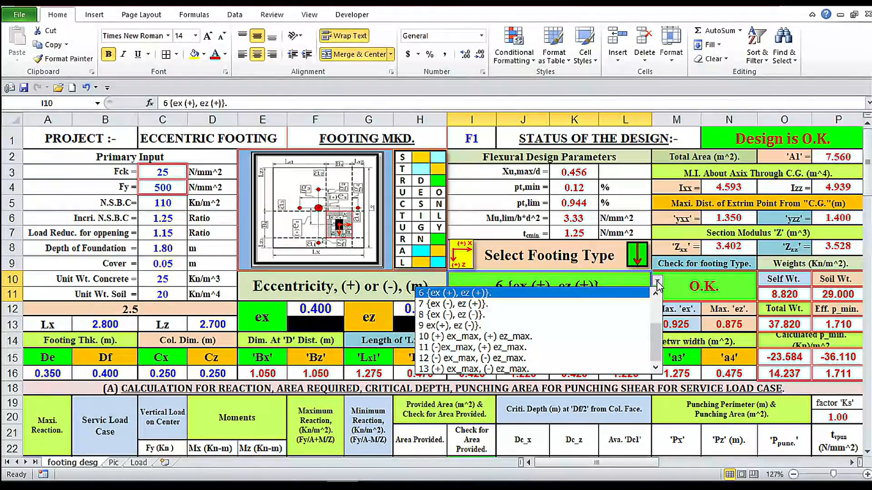
{"action": "left_click", "coordinate": [450, 303]}
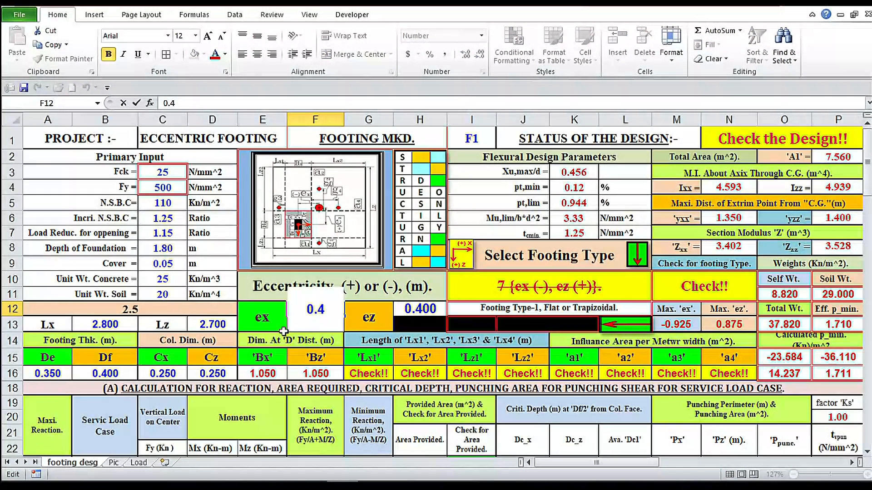
{"action": "type", "text": "-0.4"}
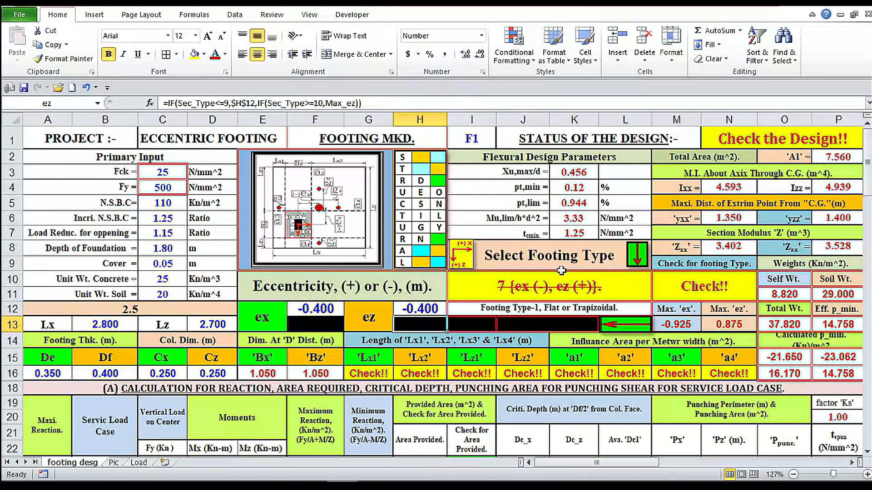
Try type 8, then settle on footing type 9 ex(+), ez(-) with the design O.K
{"action": "left_click", "coordinate": [657, 284]}
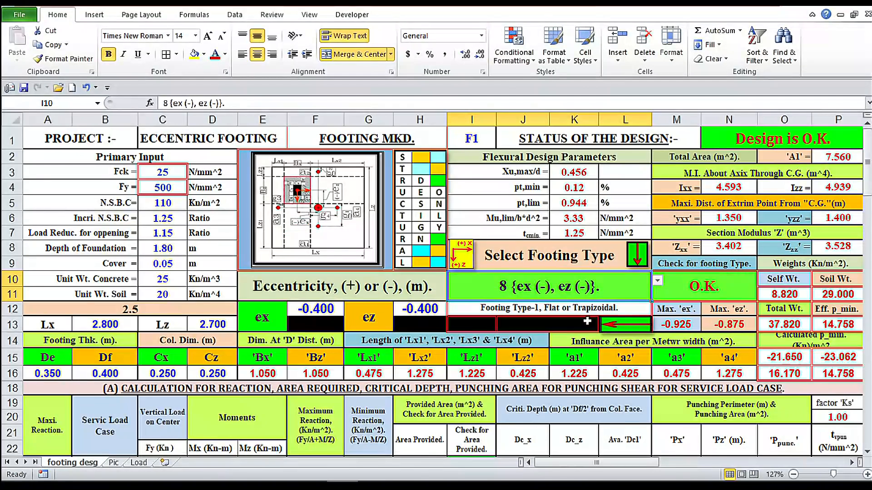
{"action": "double_click", "coordinate": [314, 309]}
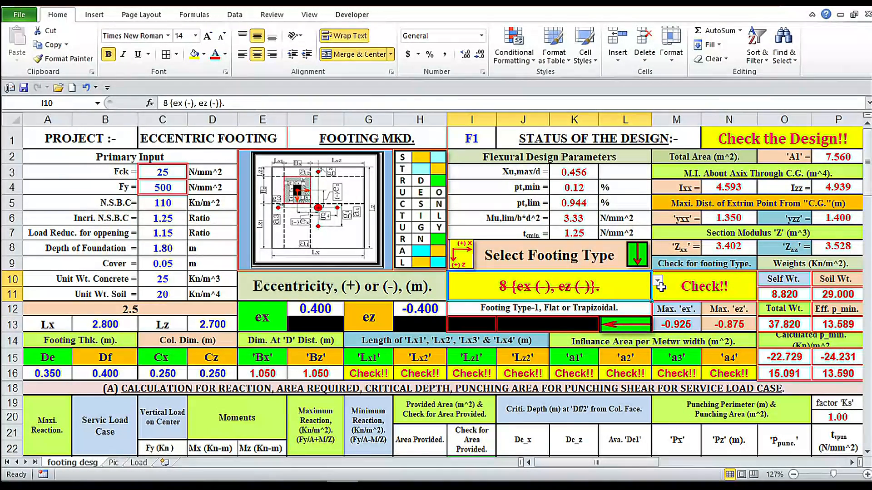
{"action": "left_click", "coordinate": [657, 280]}
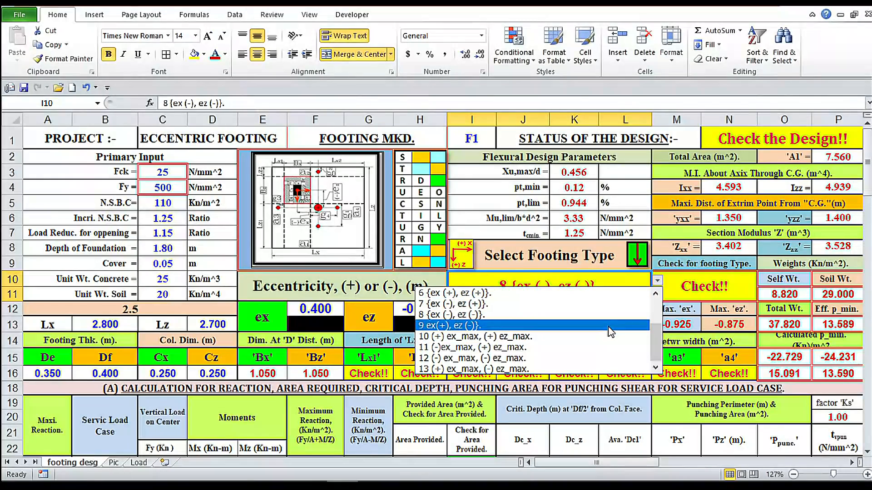
{"action": "left_click", "coordinate": [450, 325]}
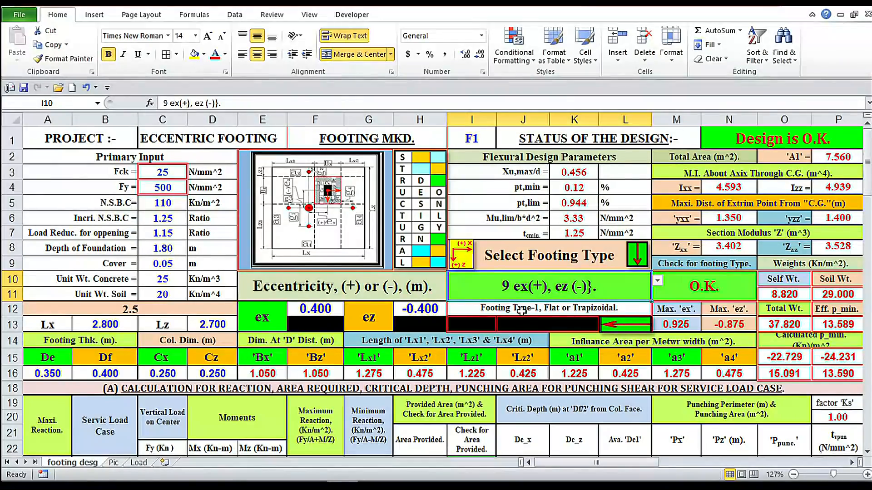
Scroll down to the section (G) column load data and load-case checks
{"action": "scroll", "scroll_direction": "down", "scroll_amount": 3}
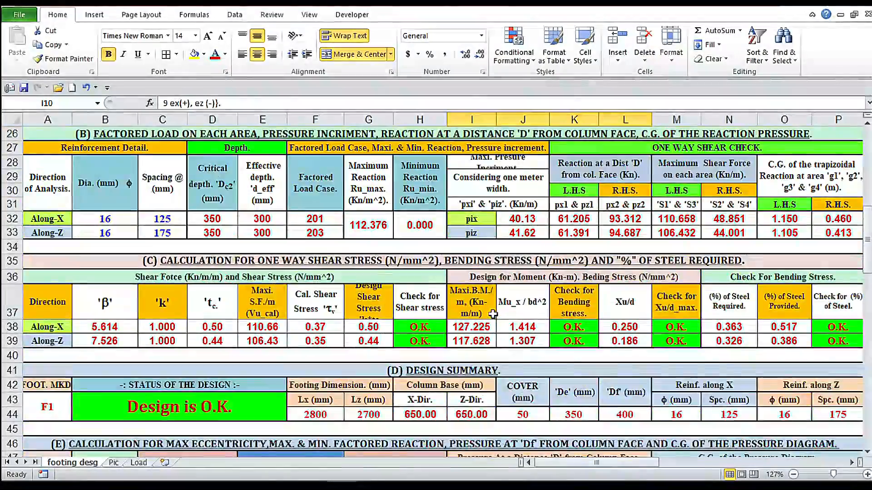
{"action": "scroll", "scroll_direction": "down", "scroll_amount": 3}
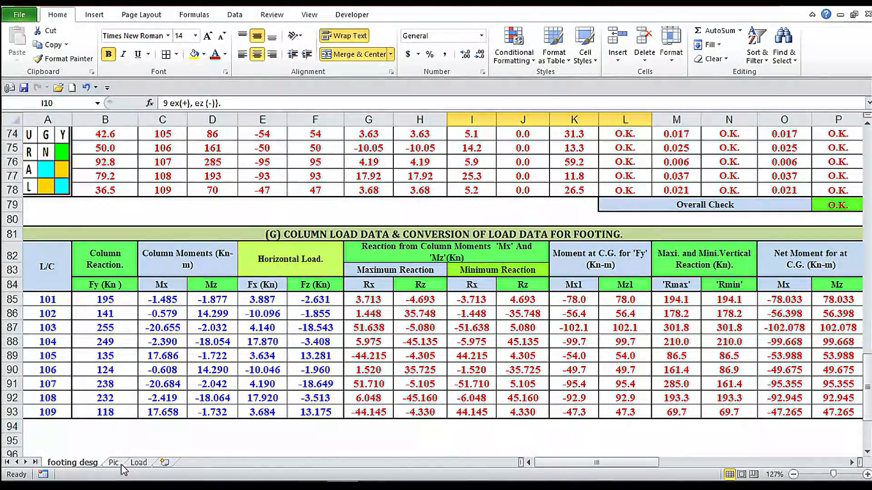
{"action": "left_click", "coordinate": [139, 462]}
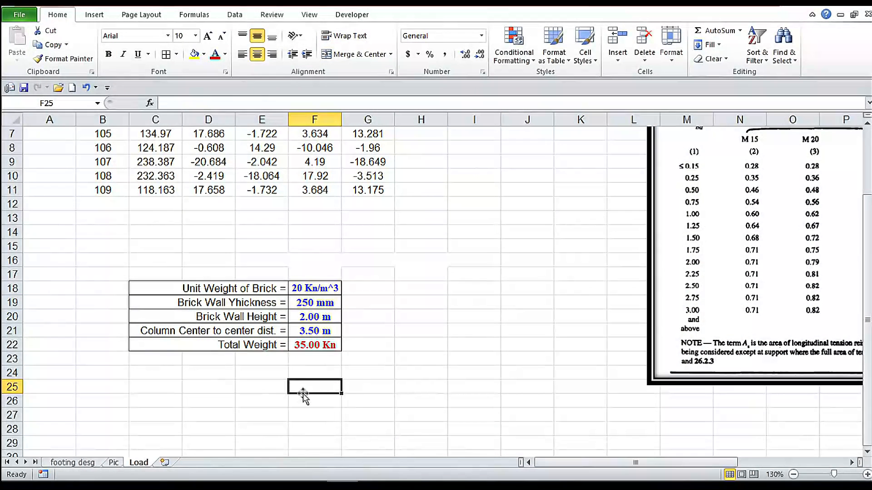
{"action": "mouse_move", "coordinate": [331, 303]}
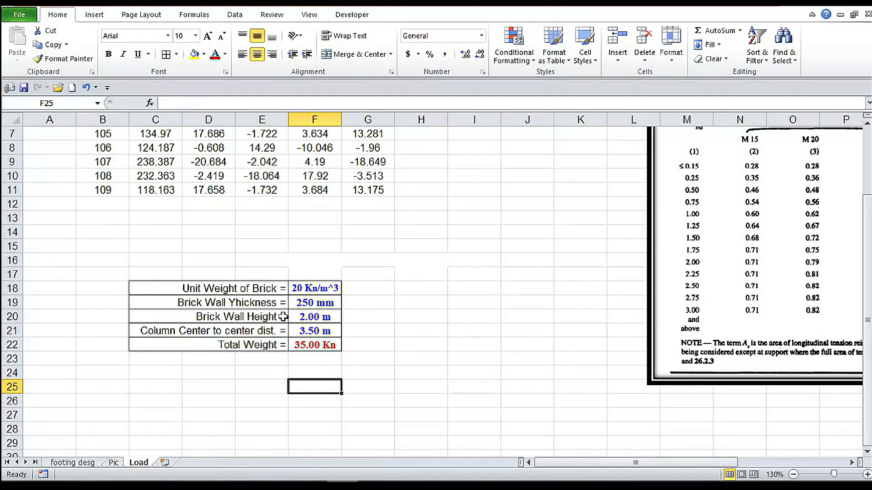
{"action": "mouse_move", "coordinate": [225, 336]}
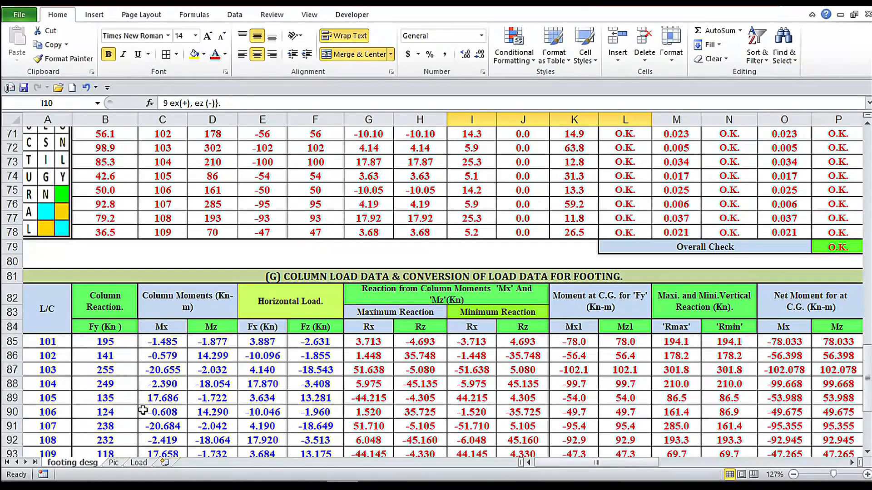
Enter a 35 kN column reaction and zero Mx moment for load case 101
{"action": "left_click", "coordinate": [105, 341]}
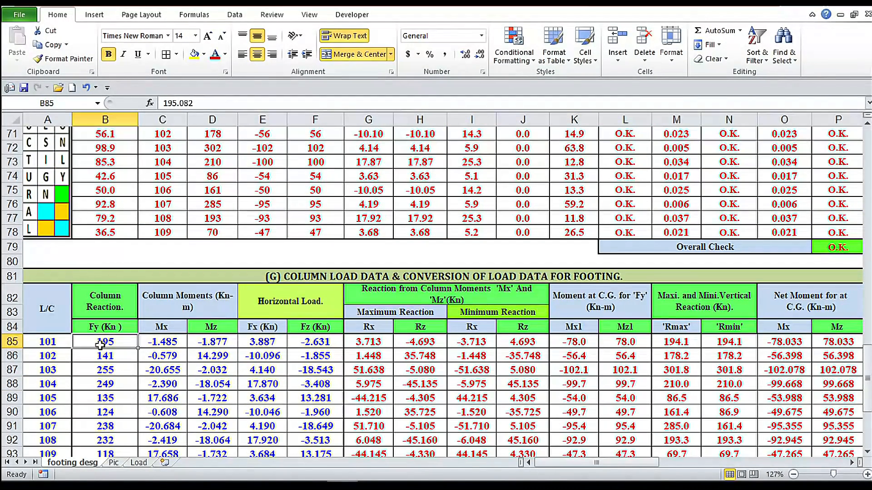
{"action": "type", "text": "35"}
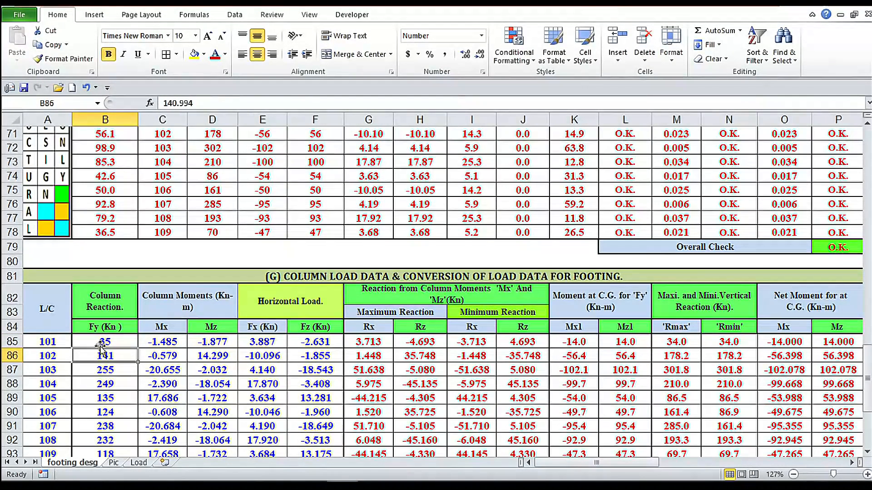
{"action": "left_click", "coordinate": [162, 341]}
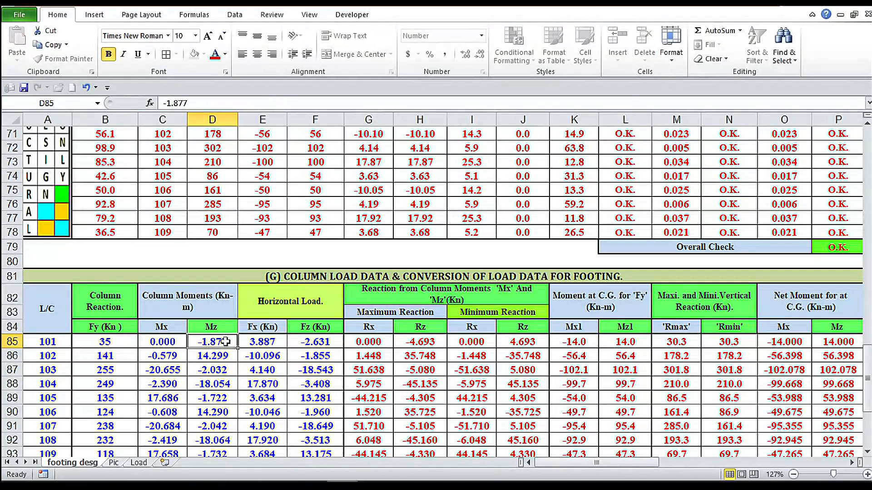
{"action": "type", "text": "0.000"}
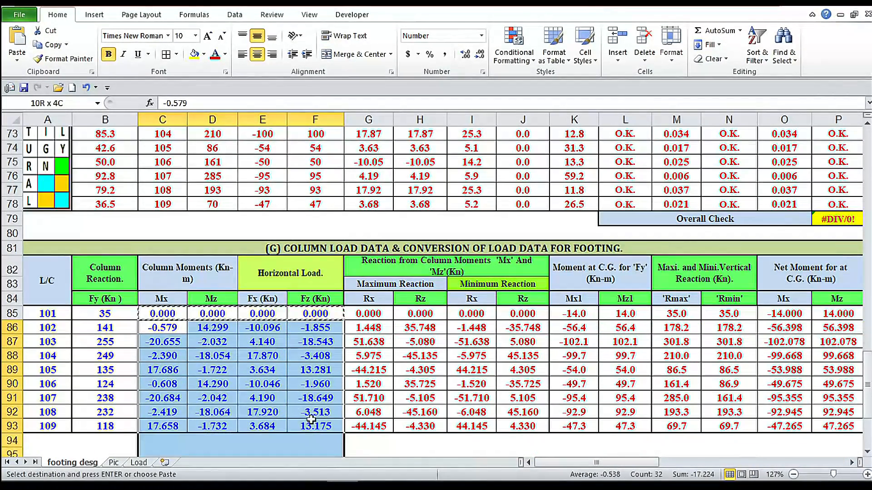
Paste zero moments and horizontal loads into cases 102-109 and give case 102 a 40 kN reaction
{"action": "right_click", "coordinate": [162, 327]}
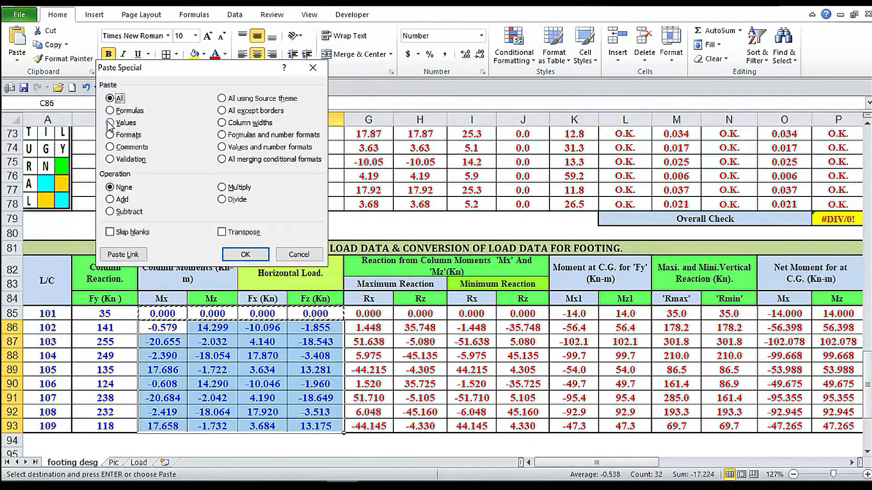
{"action": "left_click", "coordinate": [245, 254]}
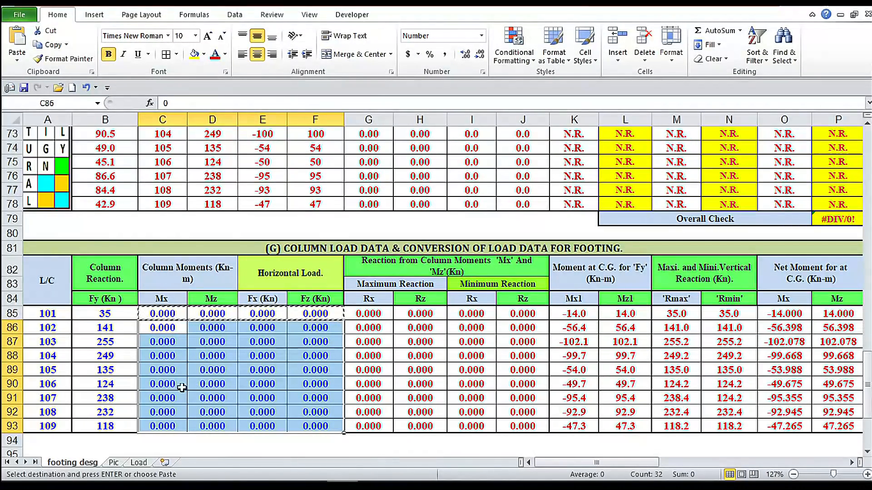
{"action": "left_click", "coordinate": [105, 327]}
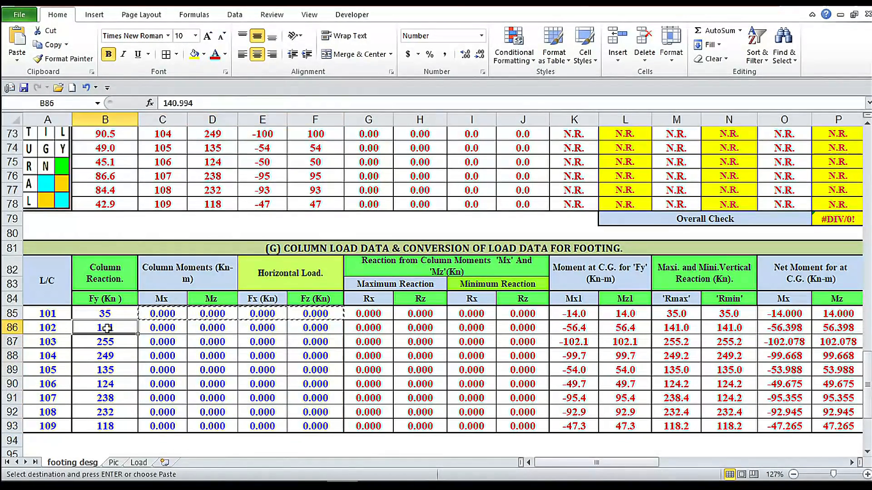
{"action": "type", "text": "3"}
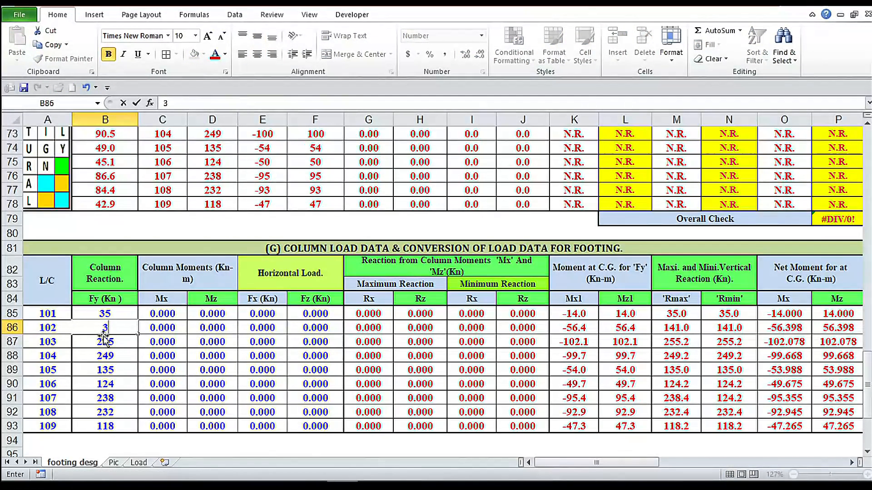
{"action": "type", "text": "40"}
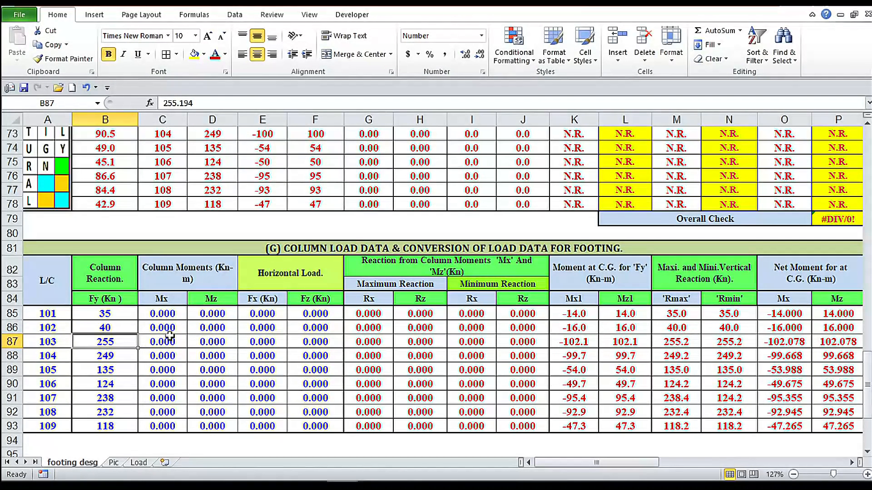
Paste zero column reactions over load cases 103 to 109
{"action": "left_click_drag", "start_coordinate": [161, 341], "coordinate": [162, 426]}
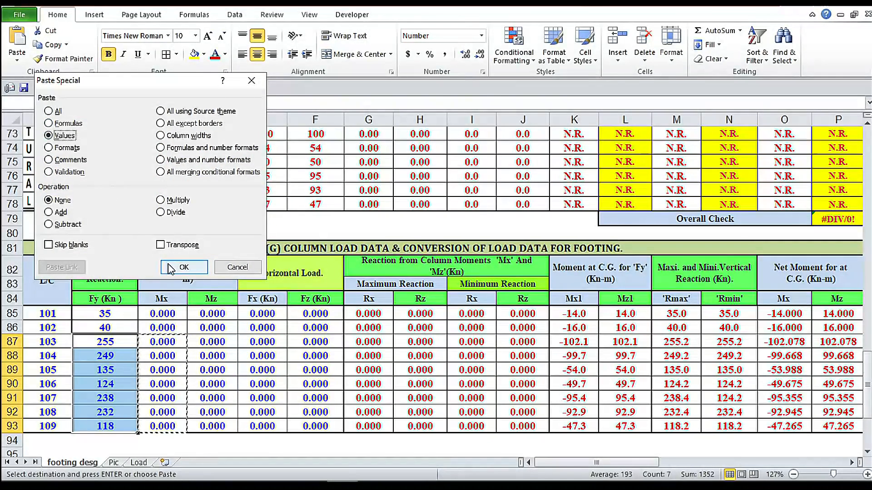
{"action": "left_click", "coordinate": [183, 268]}
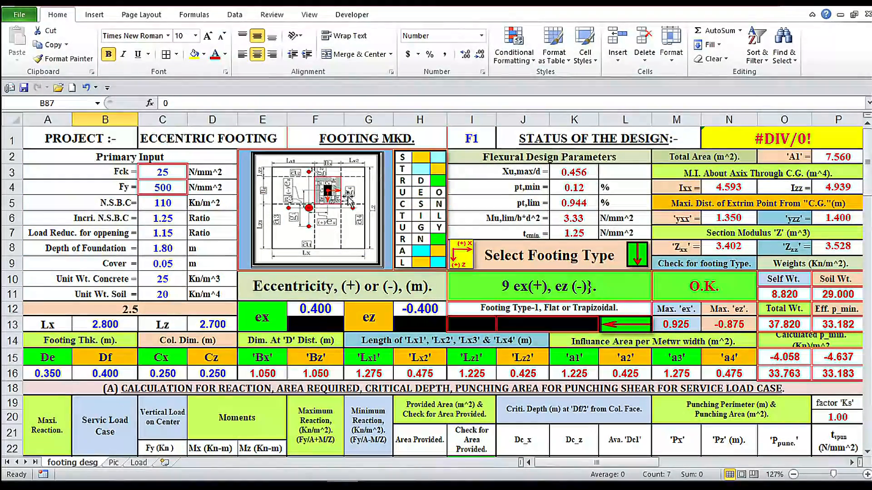
Select the extreme-eccentricity footing type 10, then 11 (-)ex_max, (+)ez_max
{"action": "left_click", "coordinate": [553, 287]}
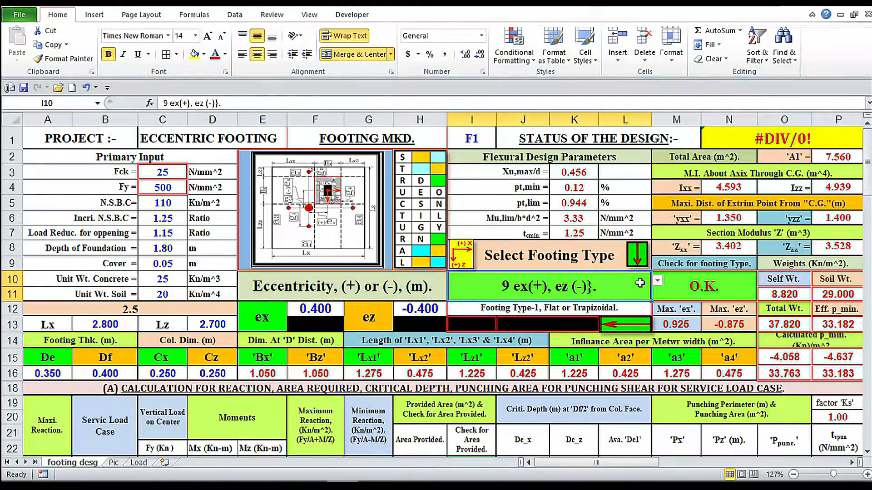
{"action": "left_click", "coordinate": [657, 281]}
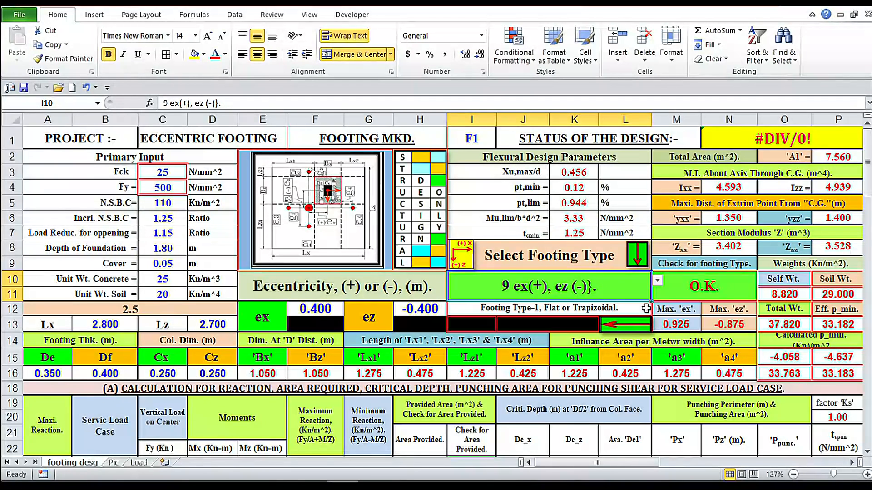
{"action": "left_click", "coordinate": [657, 280]}
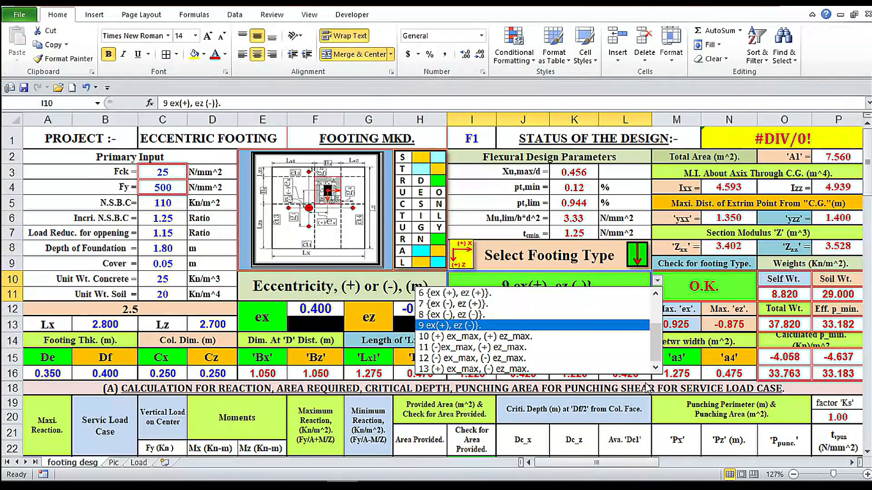
{"action": "left_click", "coordinate": [470, 336]}
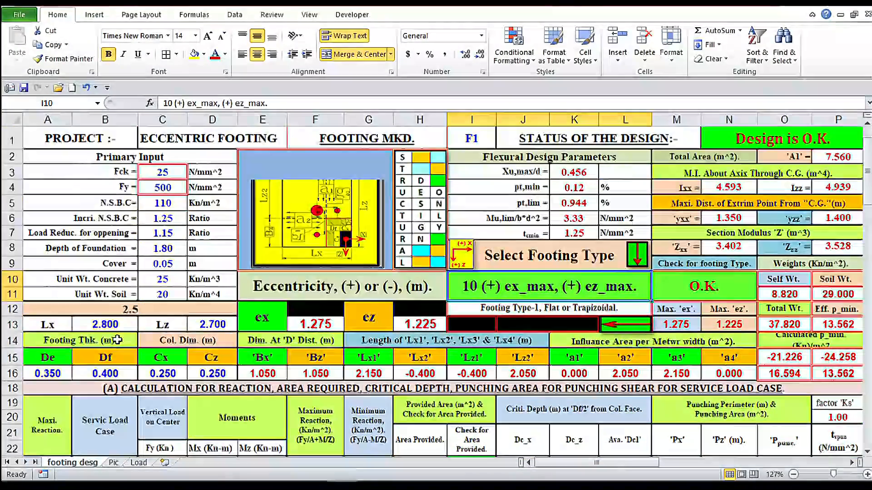
Resize the footing to Lx 2.2 m by Lz 2.2 m so the design reads O.K
{"action": "left_click", "coordinate": [104, 323]}
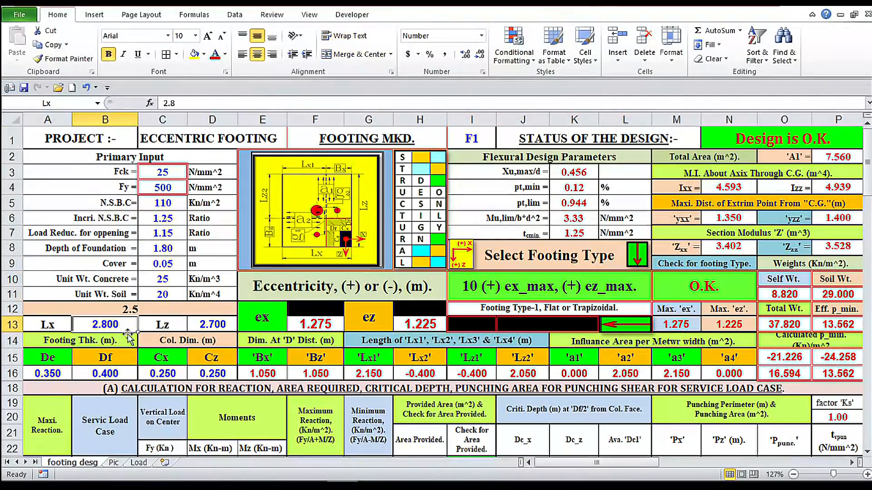
{"action": "type", "text": "2"}
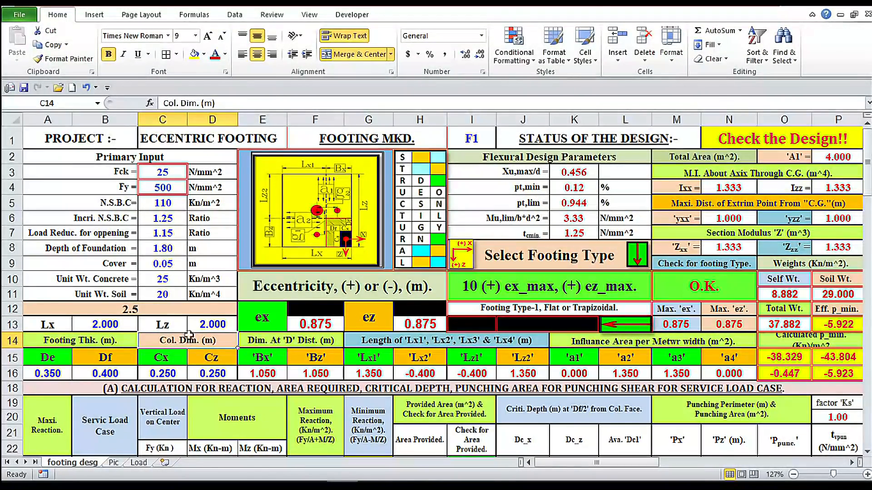
{"action": "left_click", "coordinate": [211, 325]}
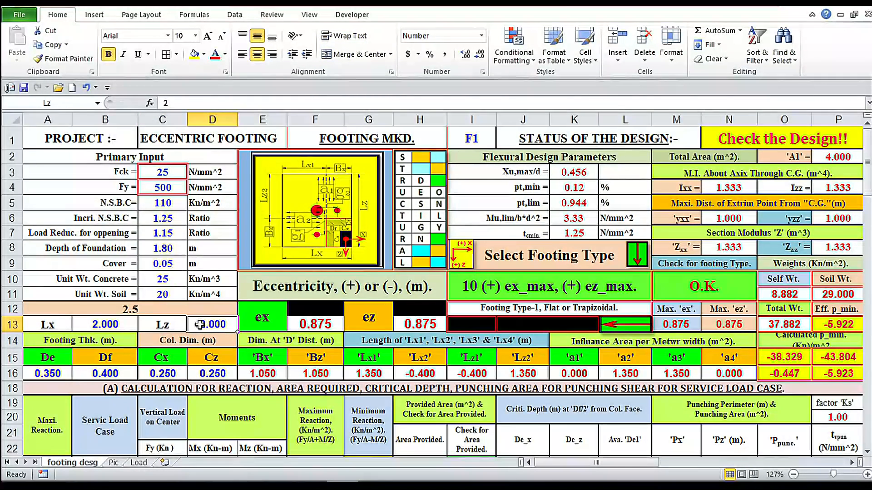
{"action": "type", "text": "2.2"}
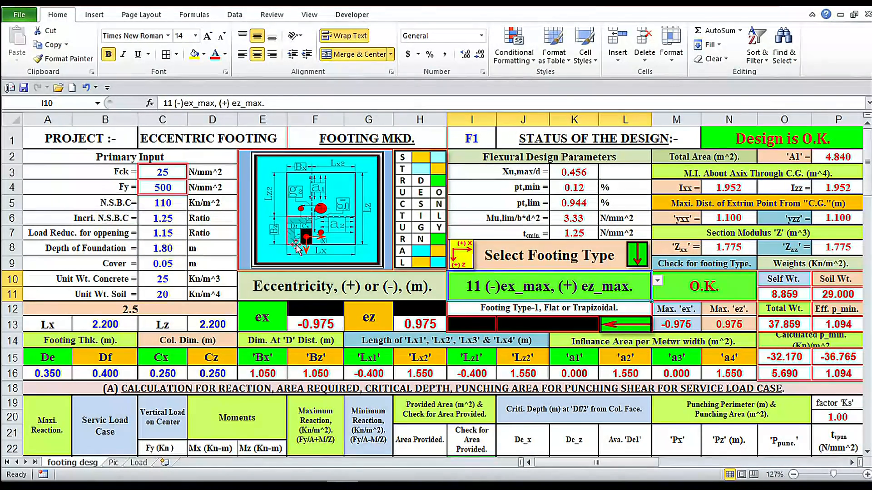
Inspect the M10 VLOOKUP check and select footing type 13 (+) ex_max, (-) ez_max
{"action": "left_click", "coordinate": [702, 285]}
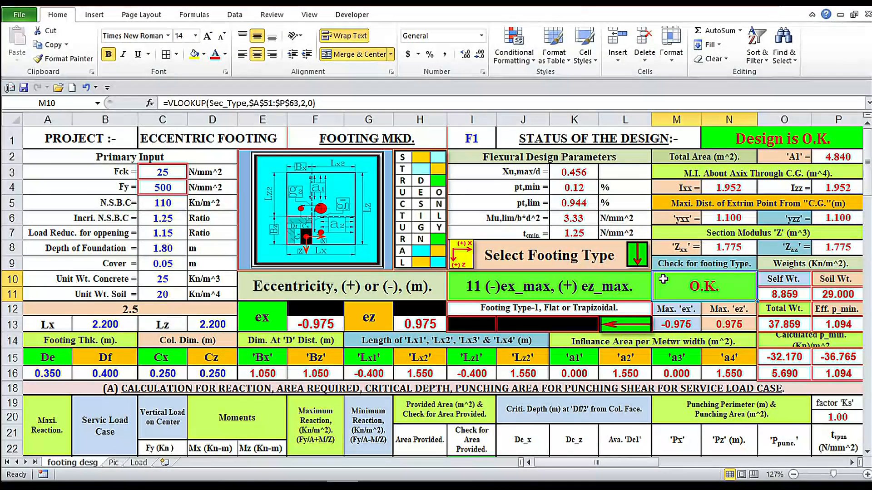
{"action": "left_click", "coordinate": [657, 285]}
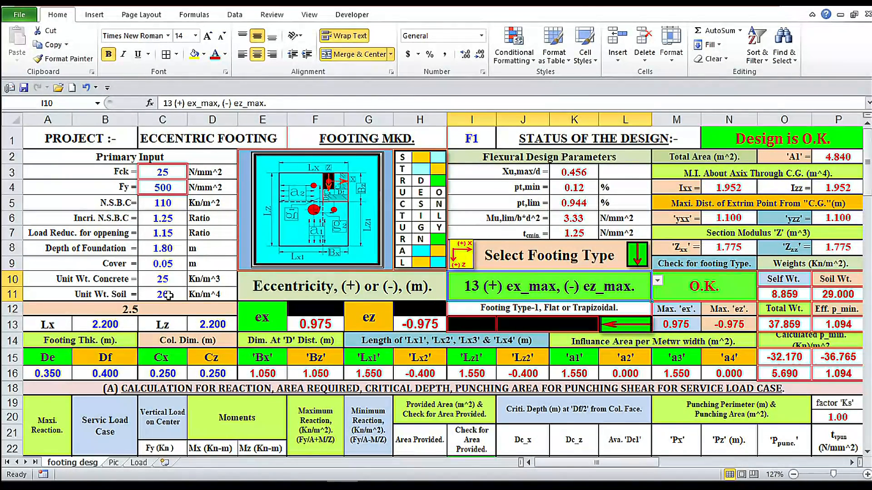
Trial foundation depths of 1.50, 1.60 and 1.80 m while watching the design status
{"action": "left_click", "coordinate": [162, 248]}
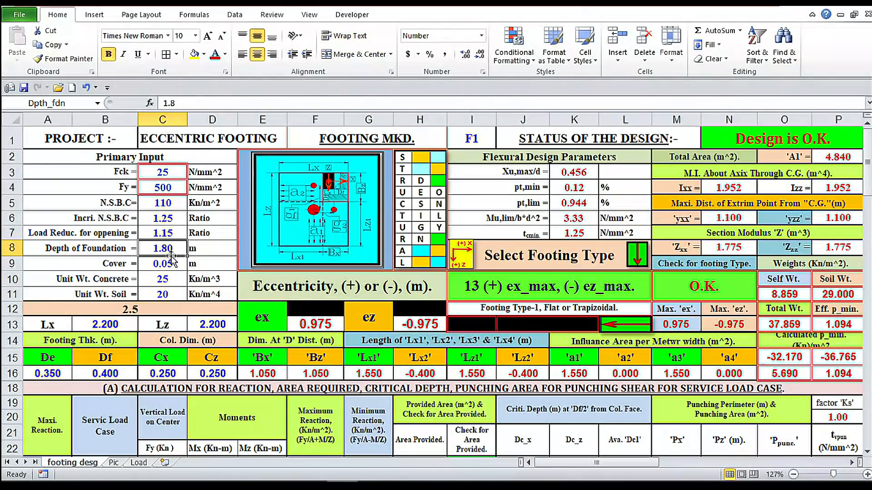
{"action": "type", "text": "1.50"}
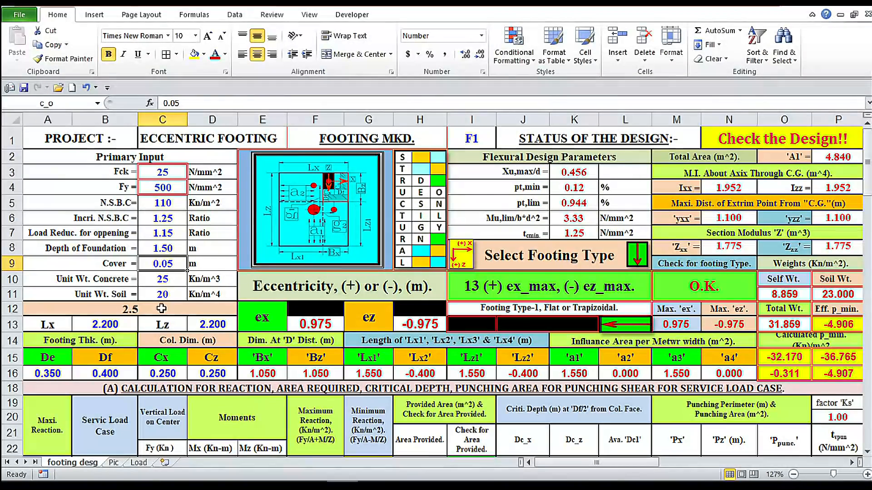
{"action": "type", "text": "1"}
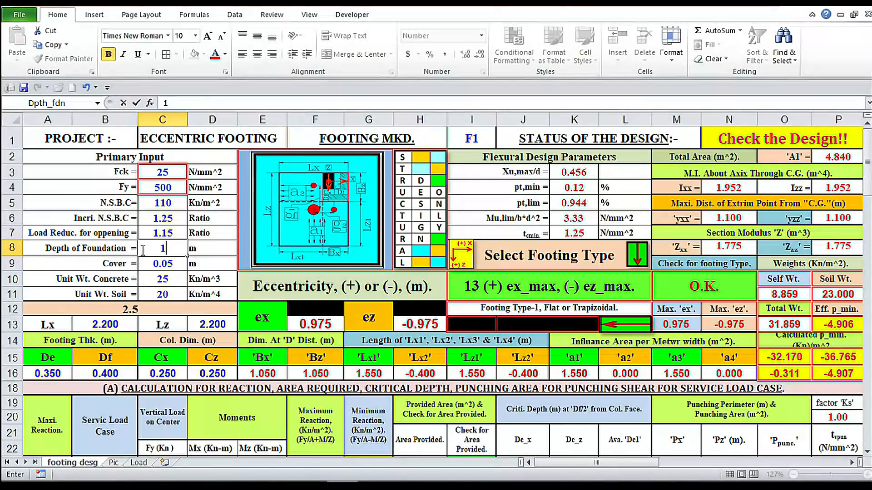
{"action": "type", "text": "1.60"}
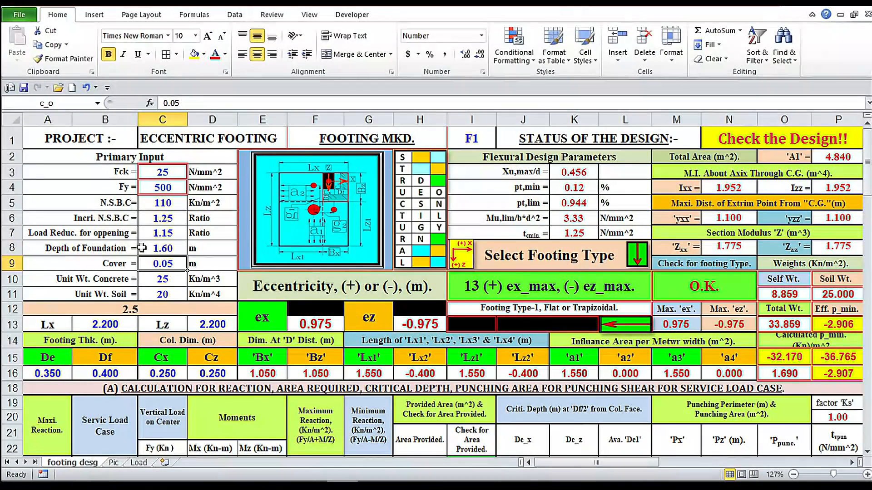
{"action": "type", "text": "1"}
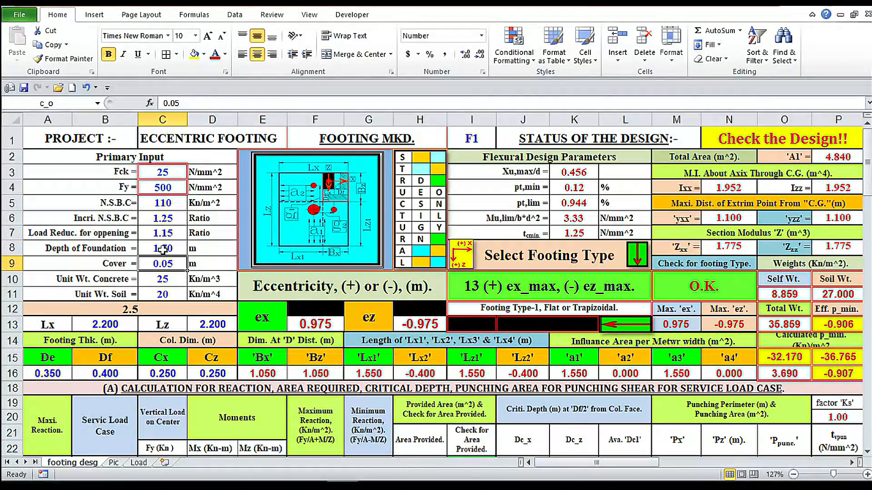
{"action": "type", "text": "1."}
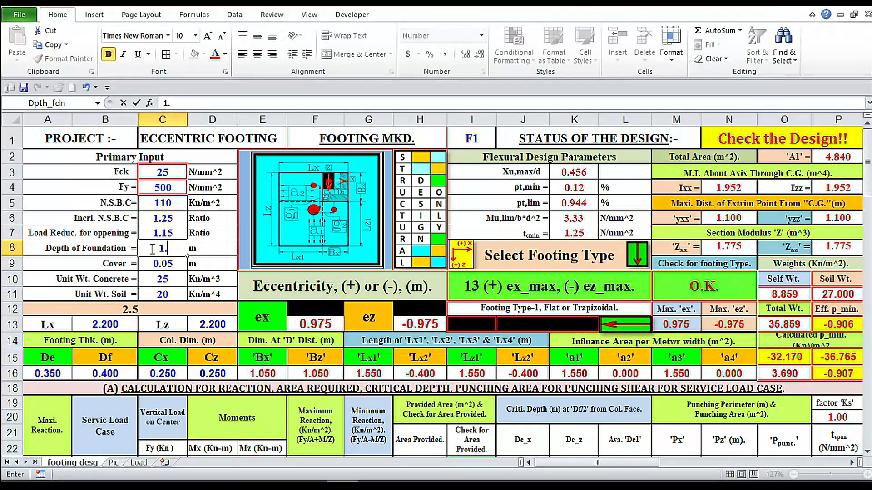
{"action": "type", "text": "1.80"}
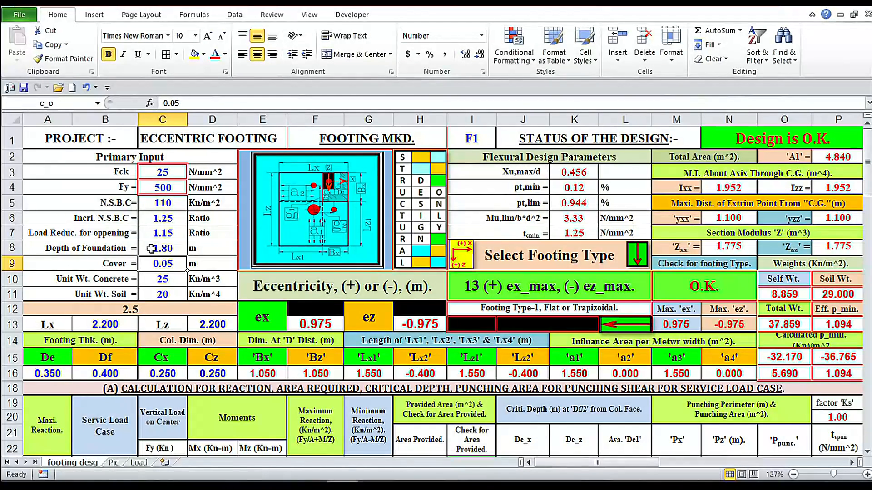
Settle the foundation depth back at 1.50 m, leaving the status at Check the Design!!
{"action": "left_click", "coordinate": [162, 248]}
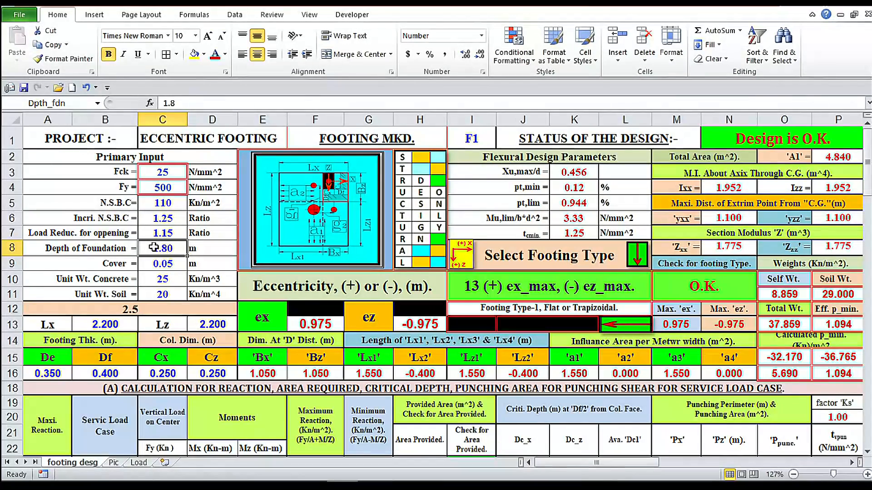
{"action": "type", "text": "1"}
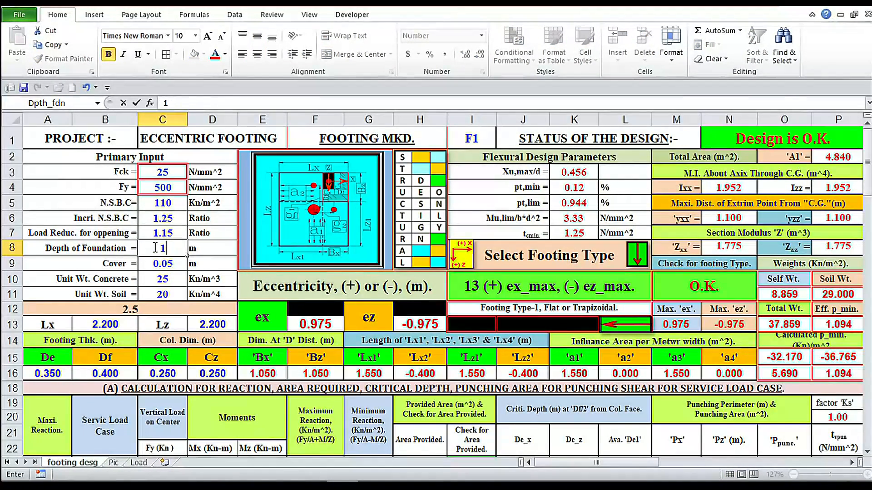
{"action": "type", "text": "0.50"}
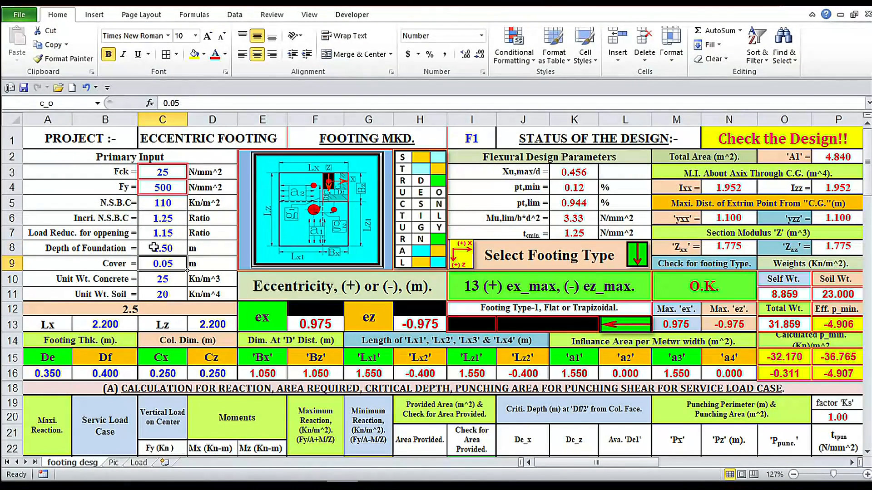
{"action": "left_click", "coordinate": [105, 324]}
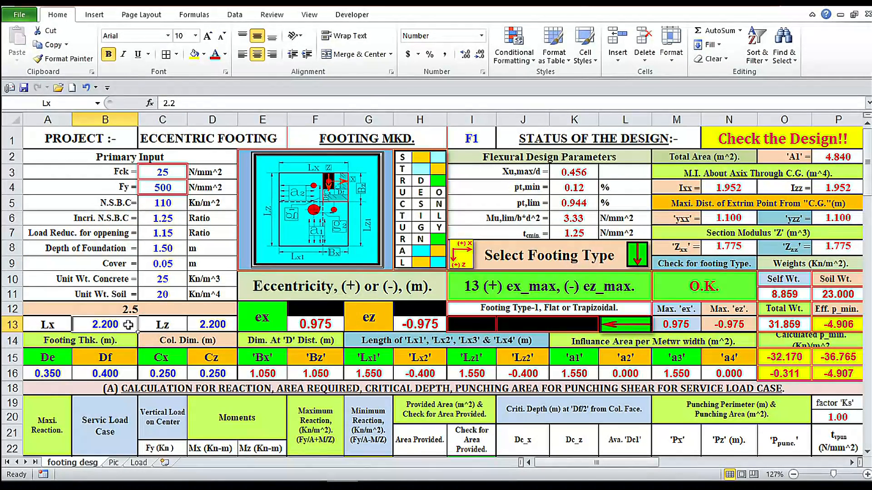
Set footing size Lx to 2.400 (via 2.300) and Lz to 2.400 m
{"action": "type", "text": "2"}
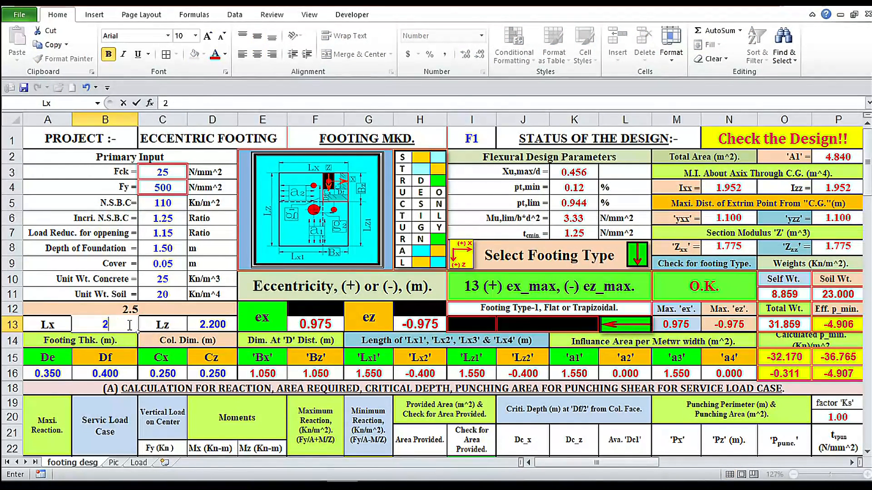
{"action": "type", "text": "."}
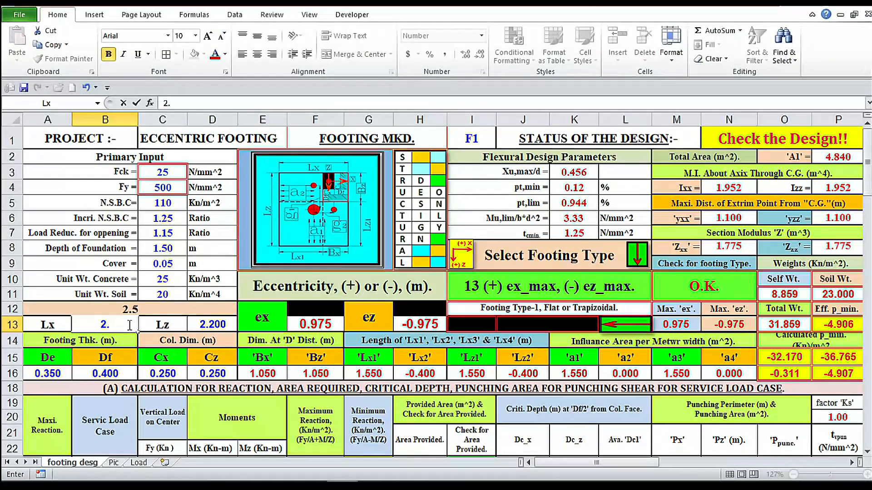
{"action": "type", "text": "2.300"}
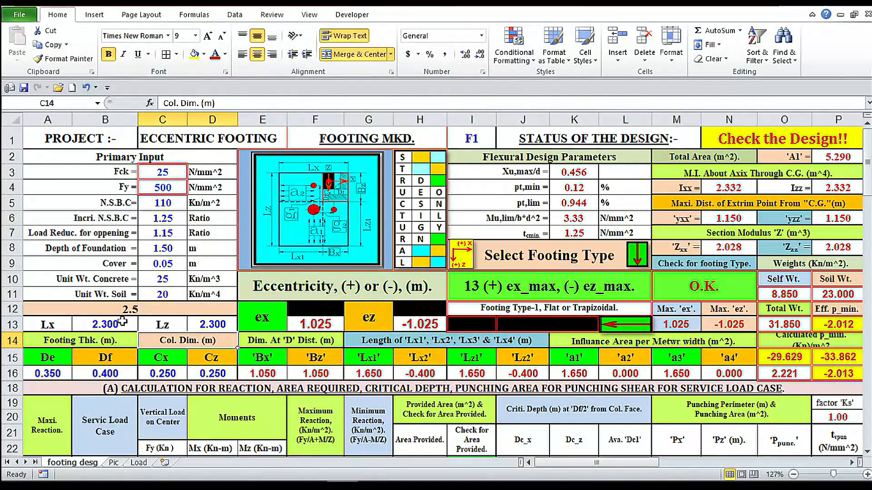
{"action": "type", "text": "2."}
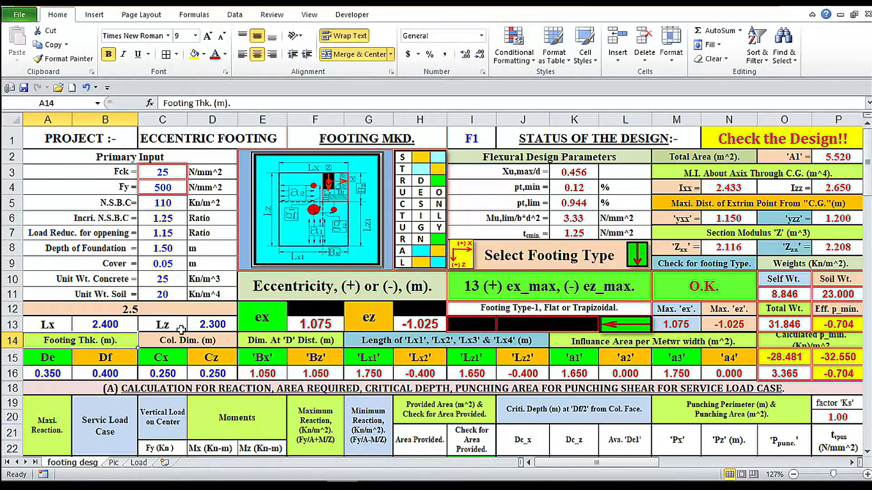
{"action": "type", "text": "2."}
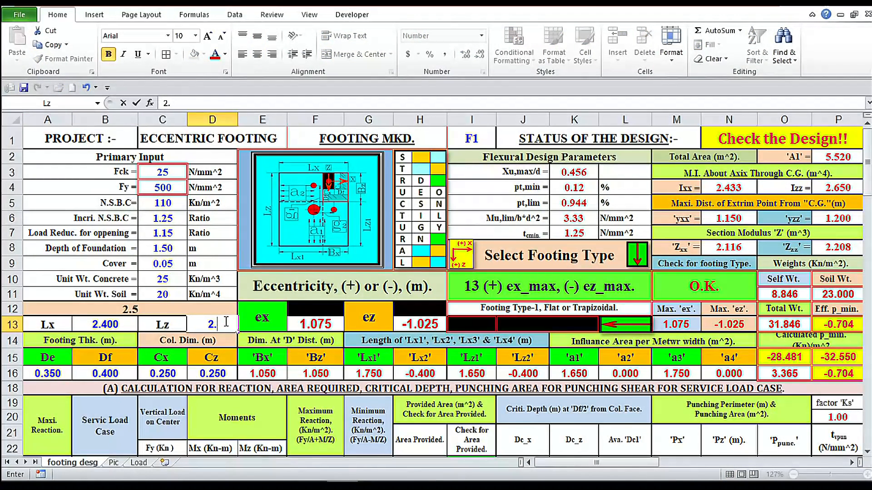
{"action": "type", "text": "2.400"}
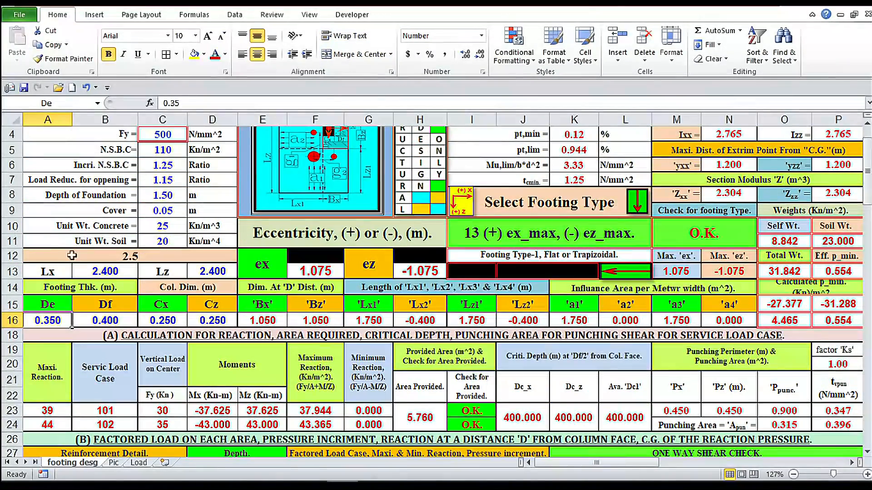
Reduce the edge thickness De to 0.200 m
{"action": "type", "text": ".200"}
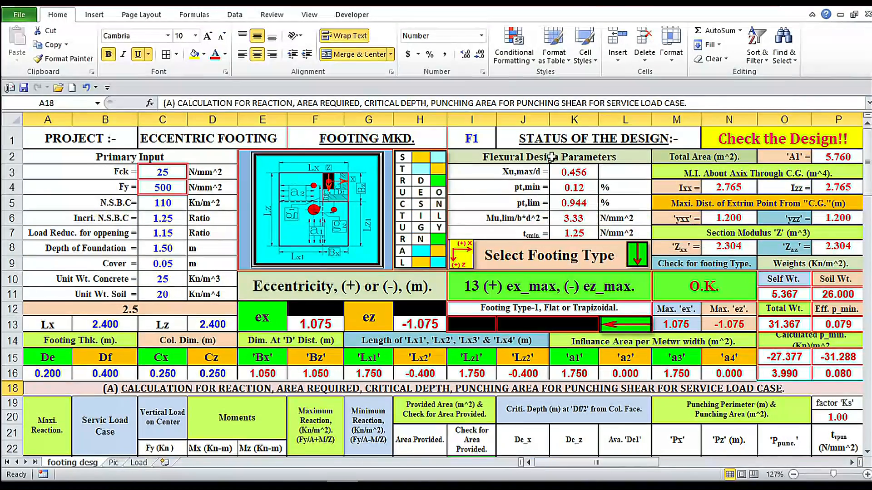
Set edge thickness De in A16 to 0.300 so the summary reads Design is O.K
{"action": "left_click", "coordinate": [47, 374]}
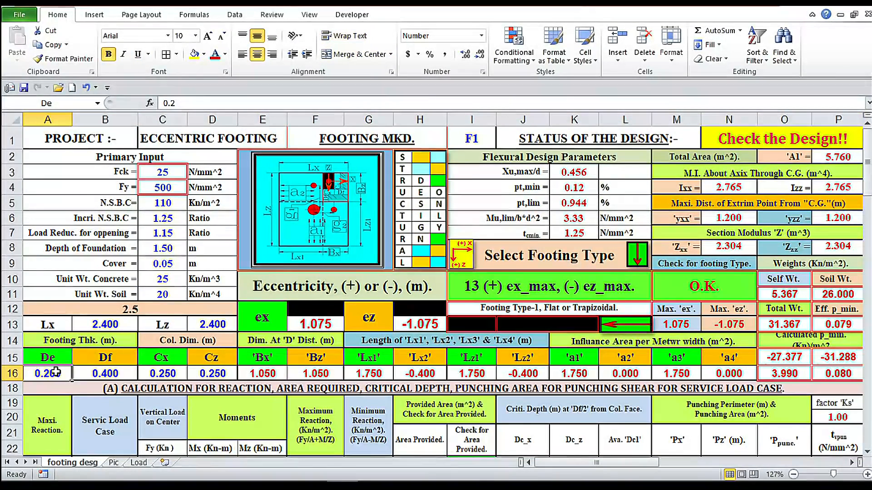
{"action": "type", "text": ".3"}
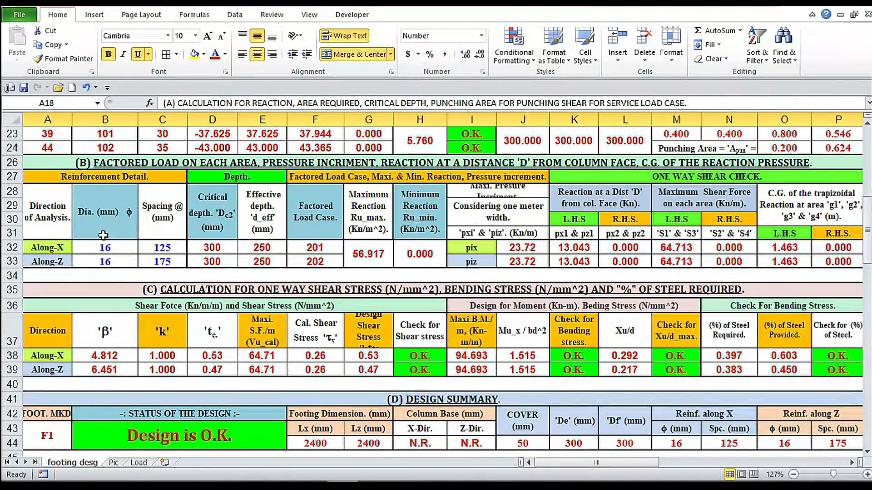
Enter 12 mm bar diameter and 100 mm spacing for Along-X and Along-Z reinforcement
{"action": "left_click", "coordinate": [105, 247]}
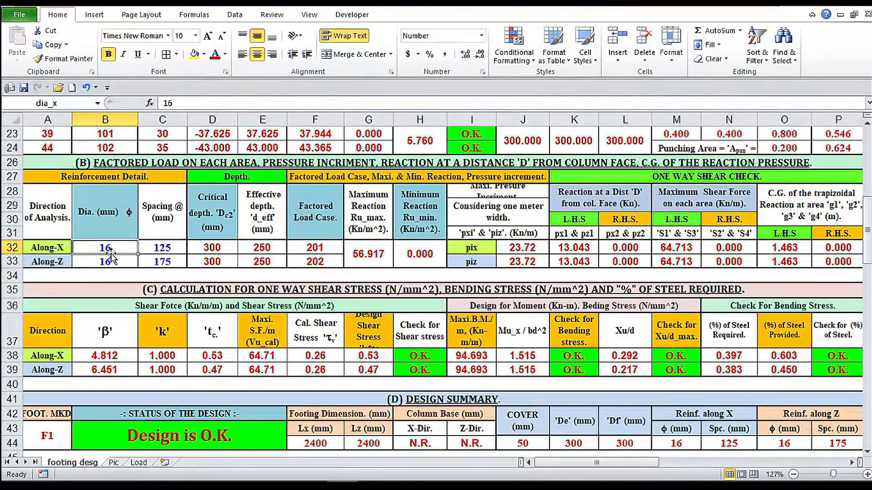
{"action": "type", "text": "12"}
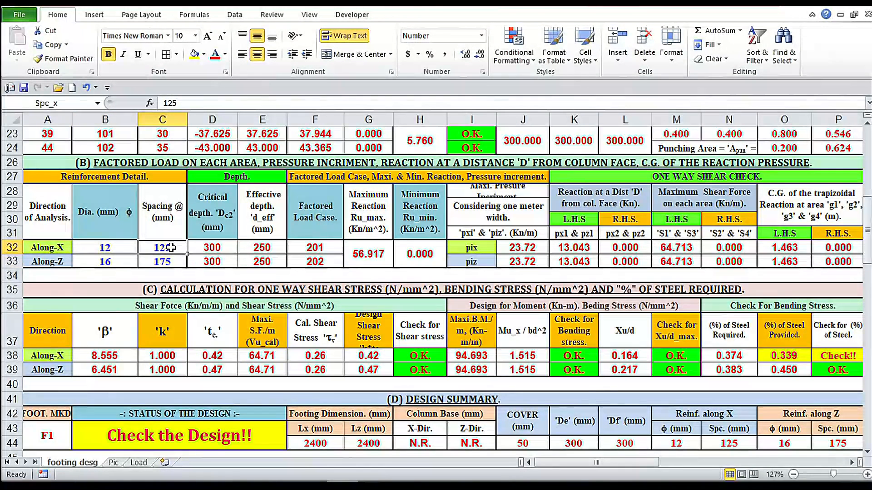
{"action": "type", "text": "100"}
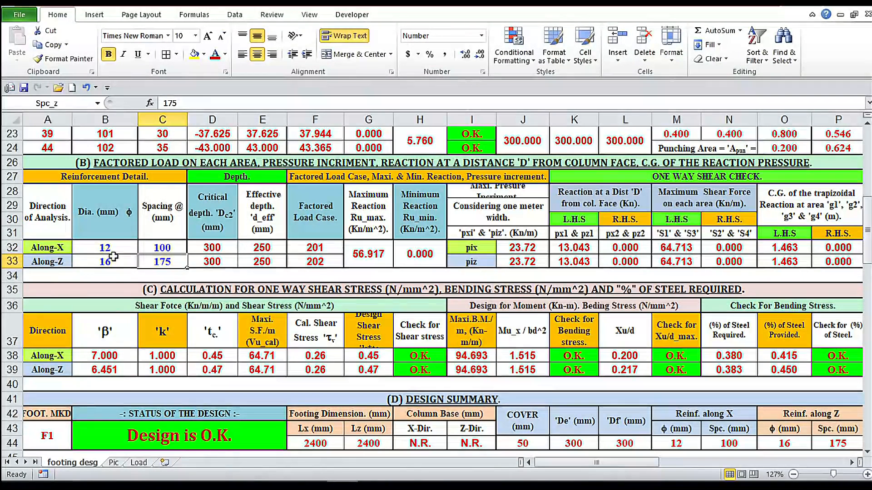
{"action": "type", "text": "12"}
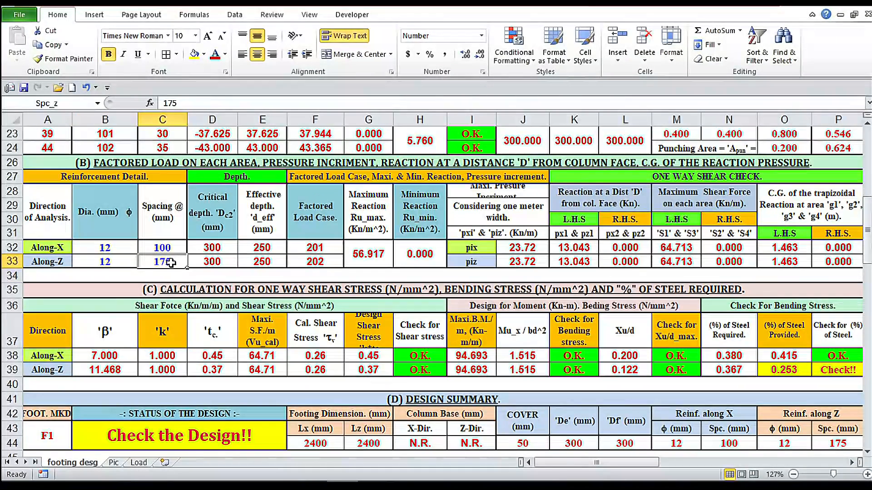
{"action": "type", "text": "100"}
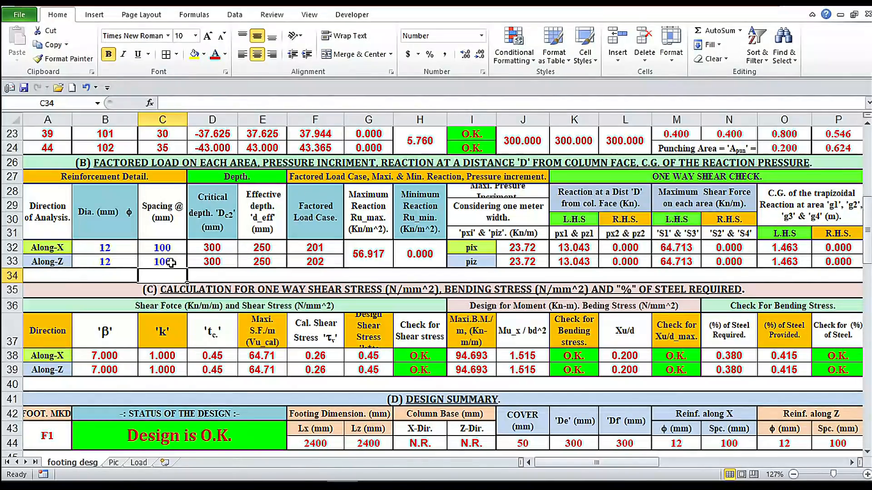
{"action": "scroll", "scroll_direction": "down", "scroll_amount": 3}
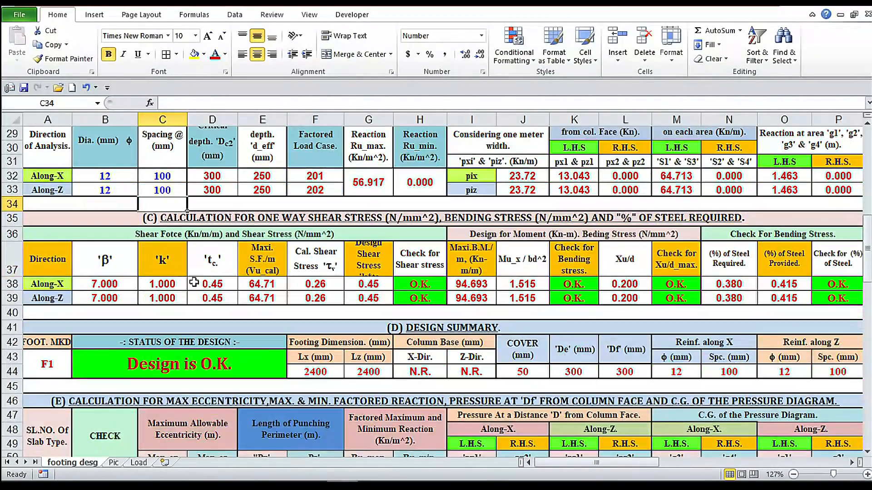
{"action": "scroll", "scroll_direction": "down", "scroll_amount": 3}
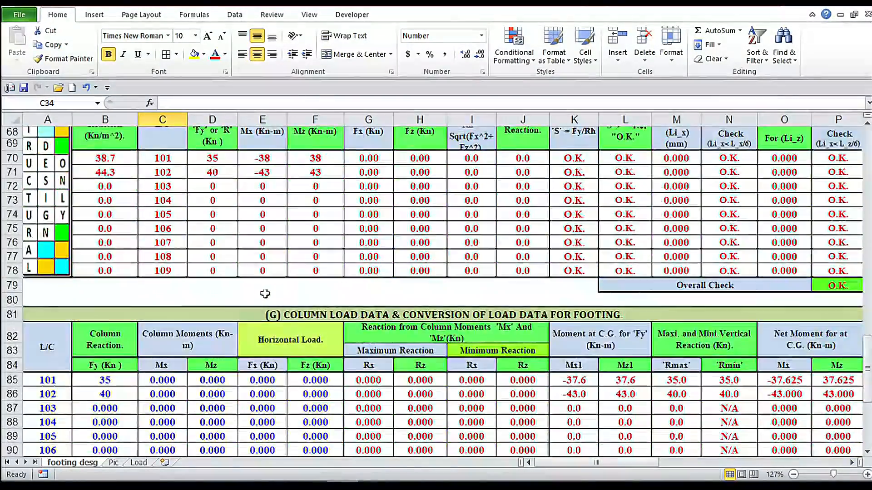
{"action": "scroll", "scroll_direction": "up", "scroll_amount": 3}
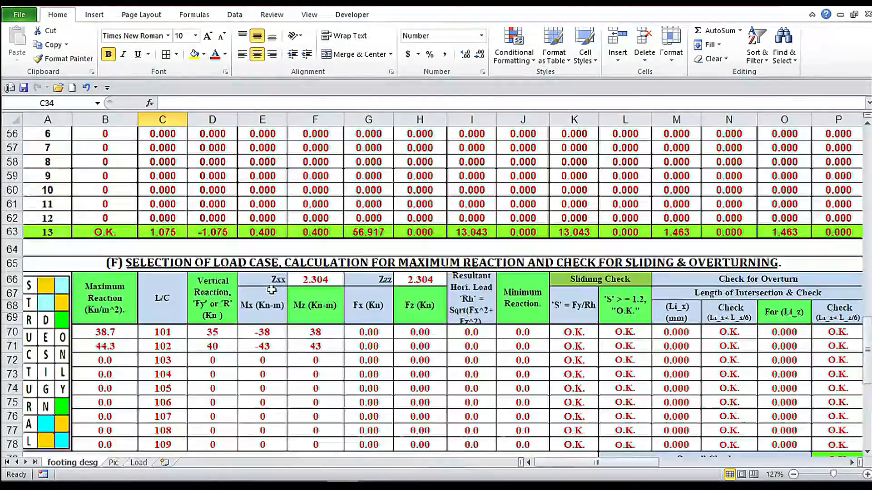